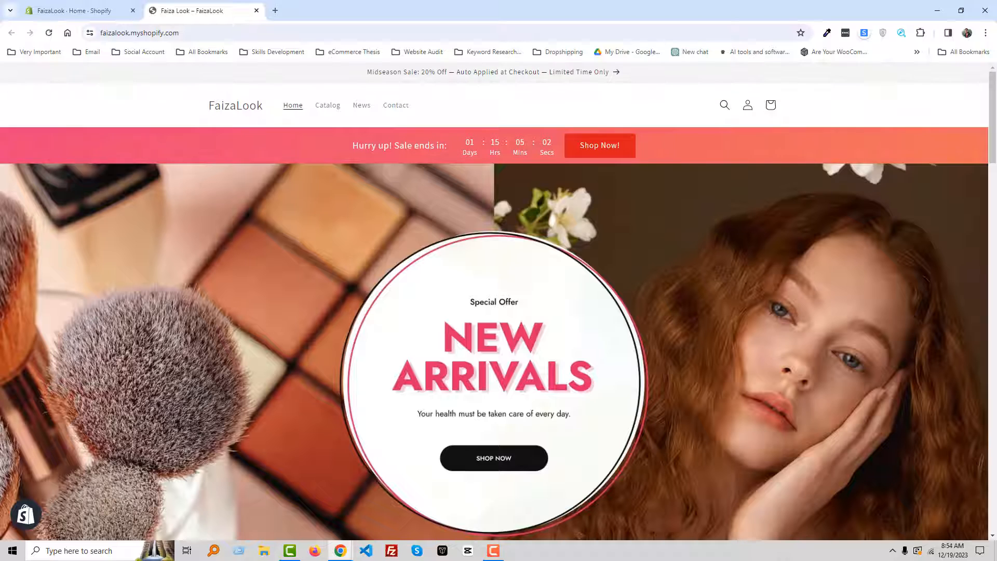
# Open The Daily Face Cream and Lip Patch Mask from Best Sellers in separate tabs
pyautogui.scroll(-3)
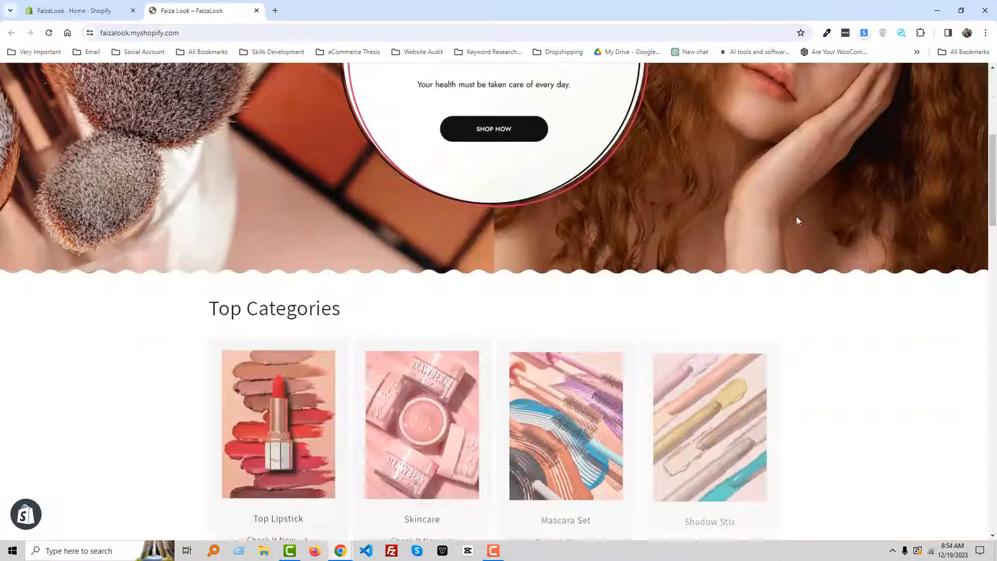
pyautogui.scroll(-3)
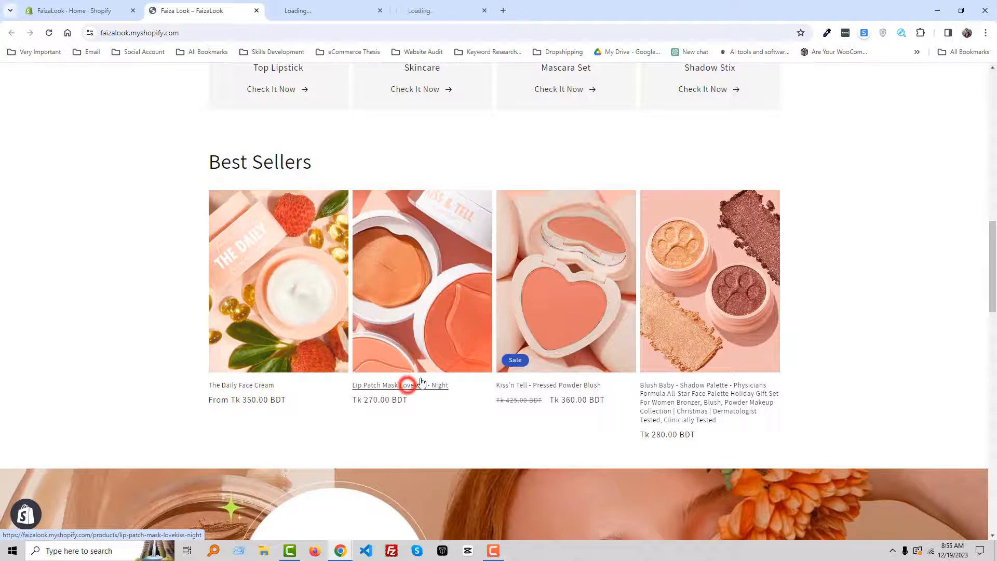
pyautogui.click(278, 281)
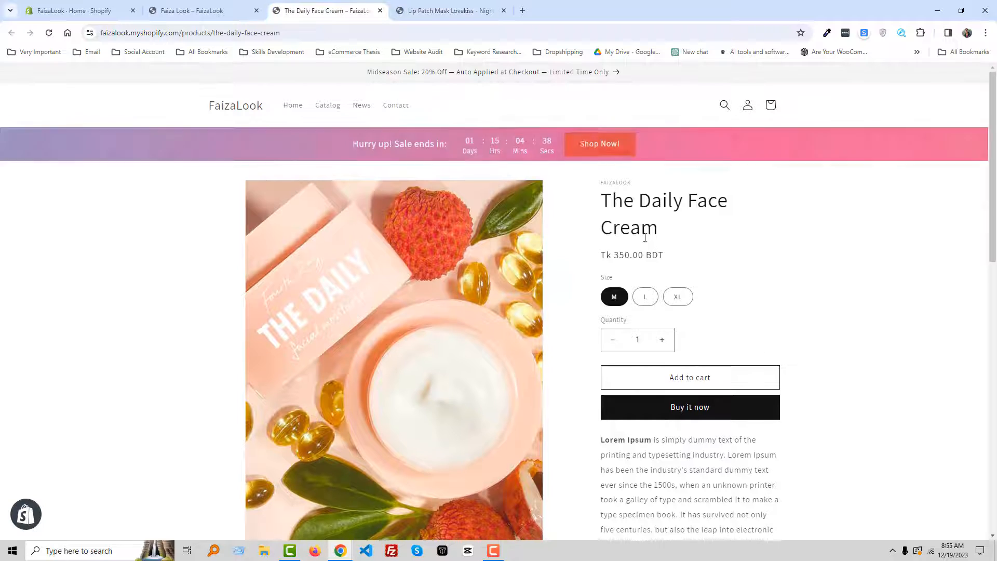
pyautogui.click(449, 11)
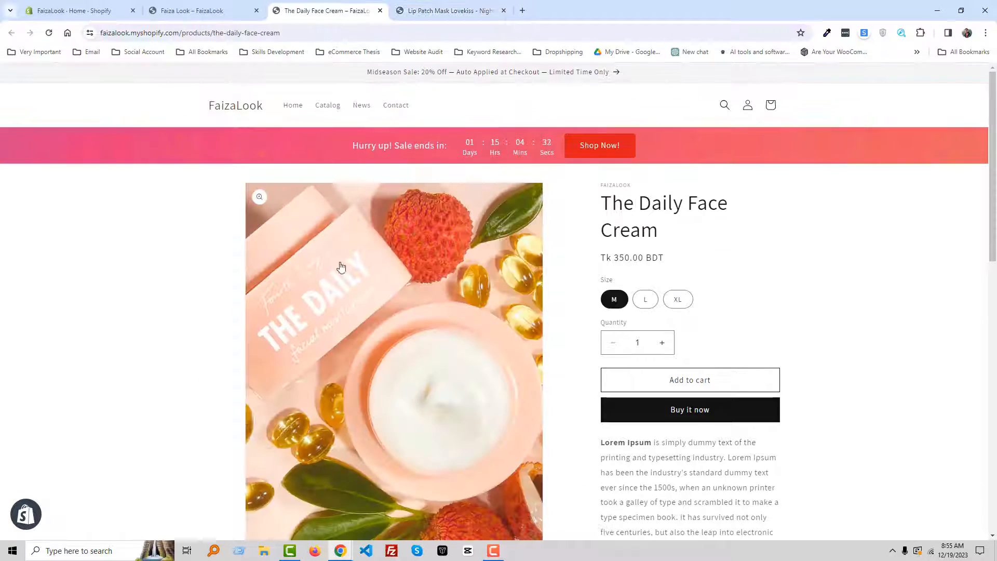
pyautogui.moveTo(677, 275)
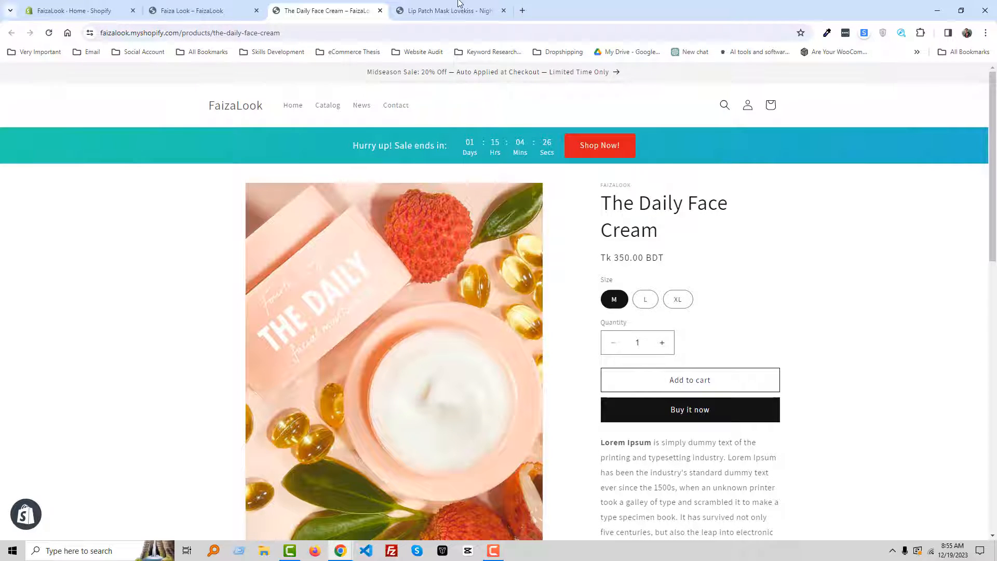
# Compare the Lip Patch Mask and Daily Face Cream product pages by switching tabs
pyautogui.click(448, 10)
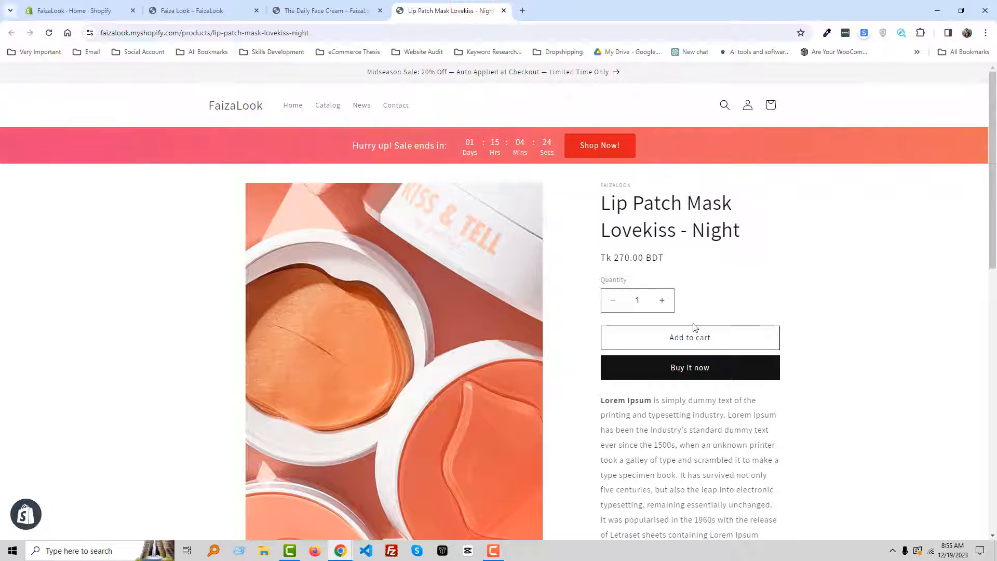
pyautogui.scroll(-3)
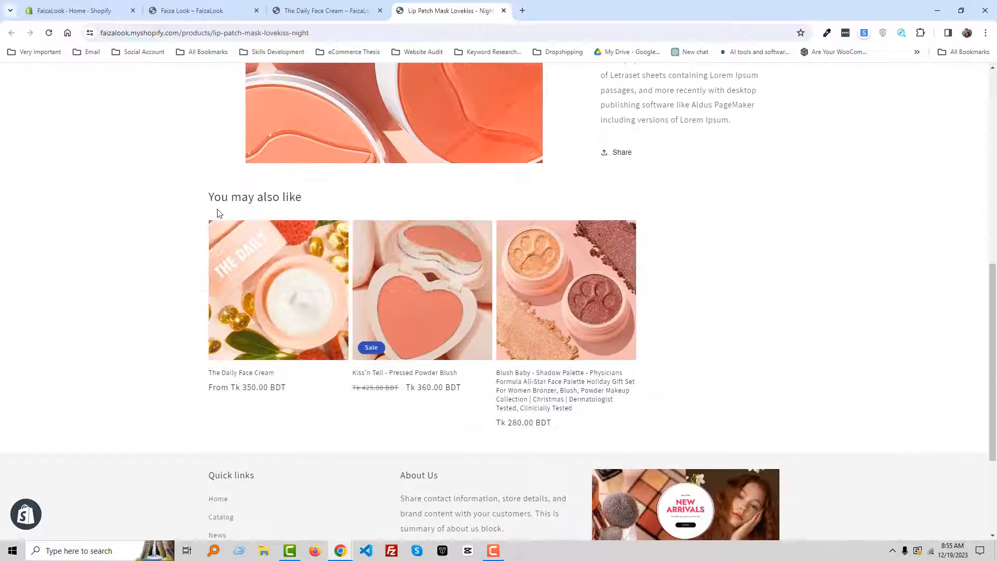
pyautogui.click(278, 290)
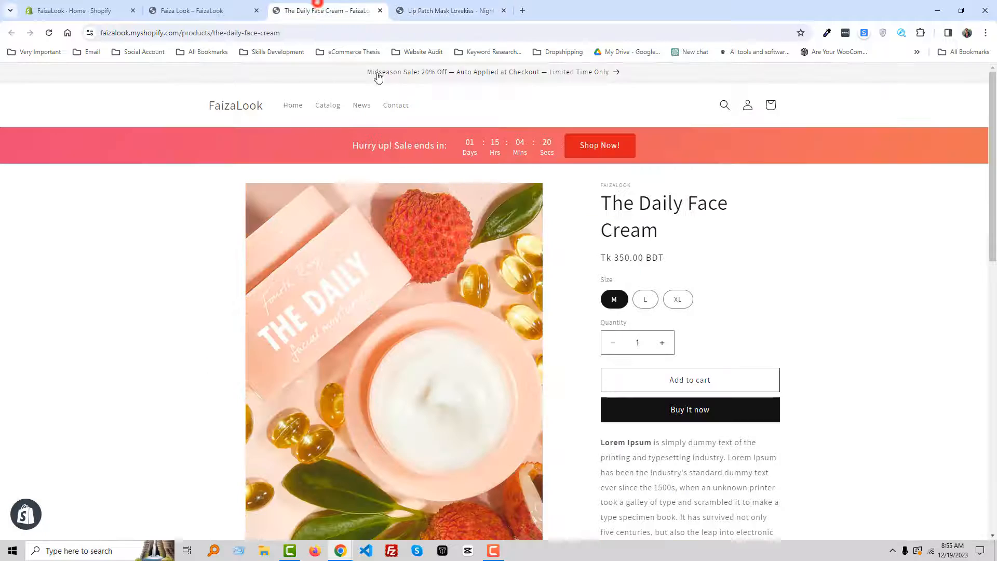
pyautogui.scroll(-3)
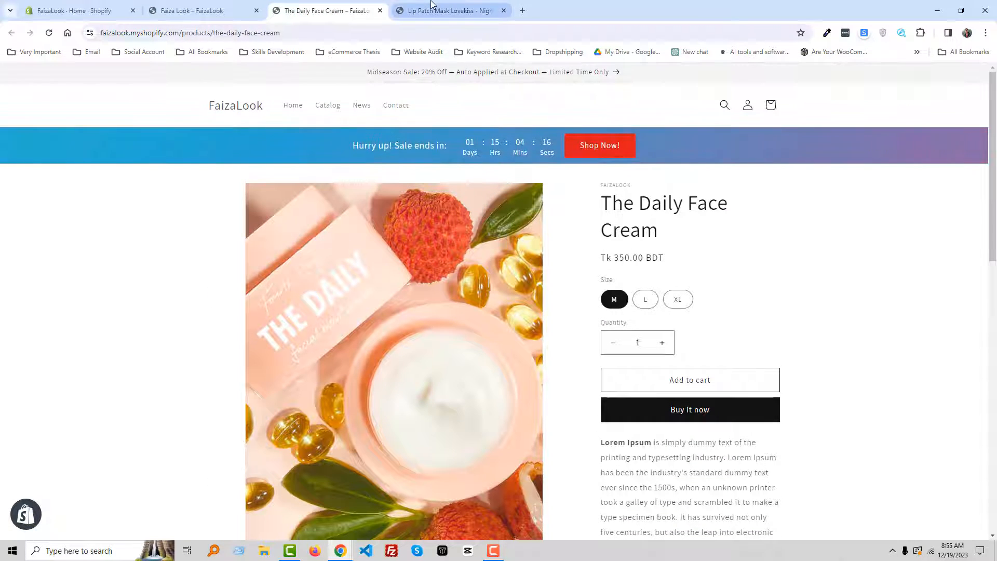
pyautogui.click(448, 10)
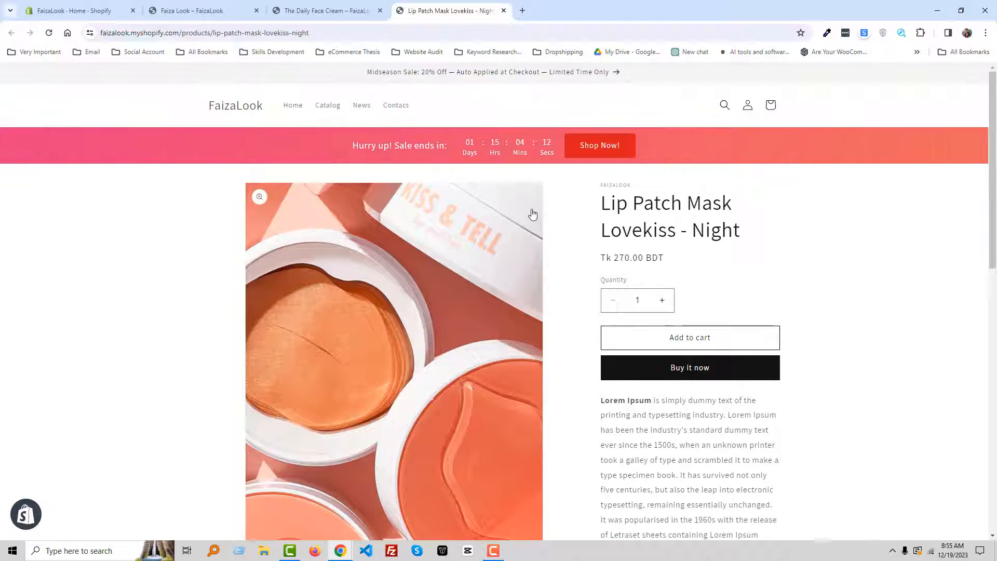
pyautogui.click(326, 10)
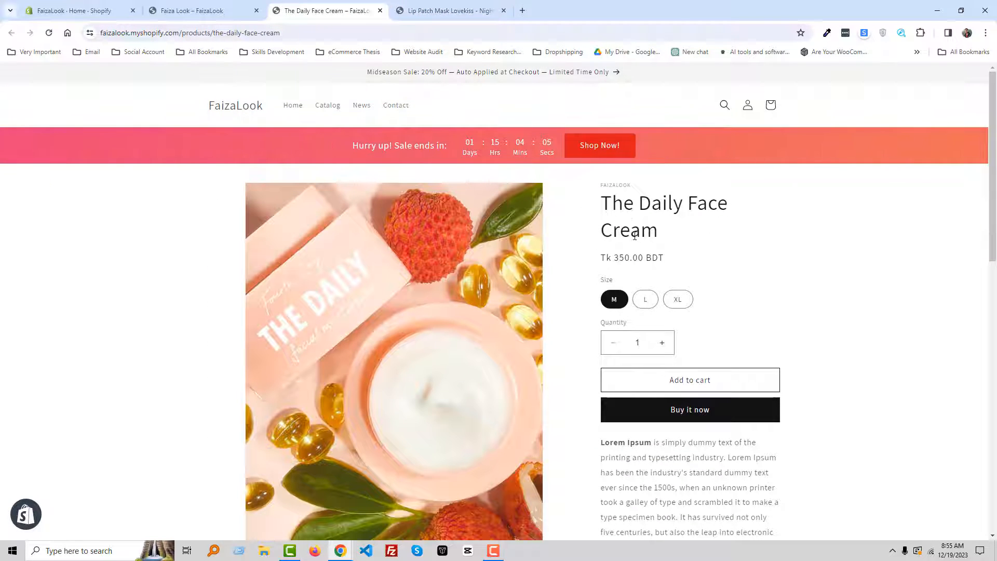
pyautogui.moveTo(523, 205)
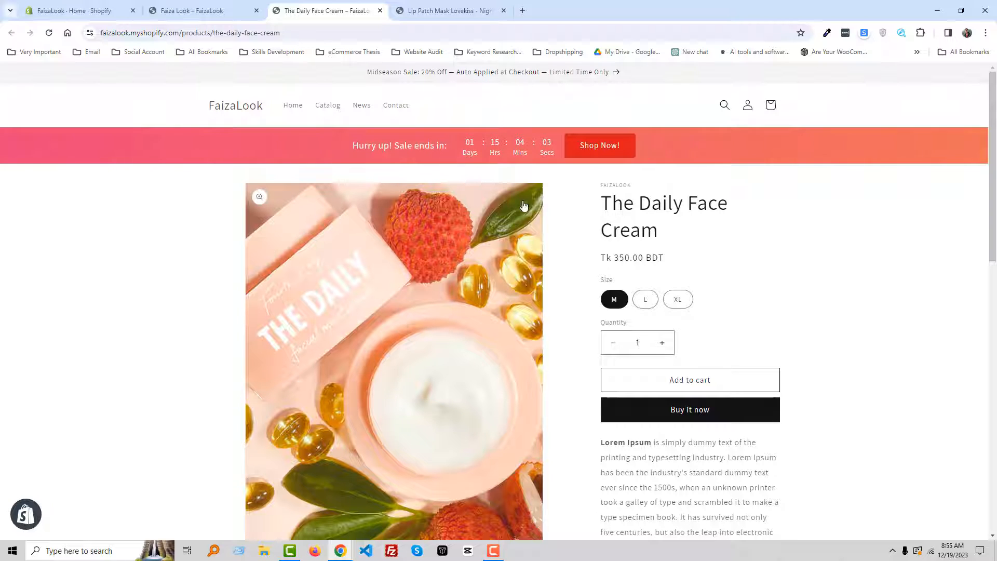
pyautogui.moveTo(197, 10)
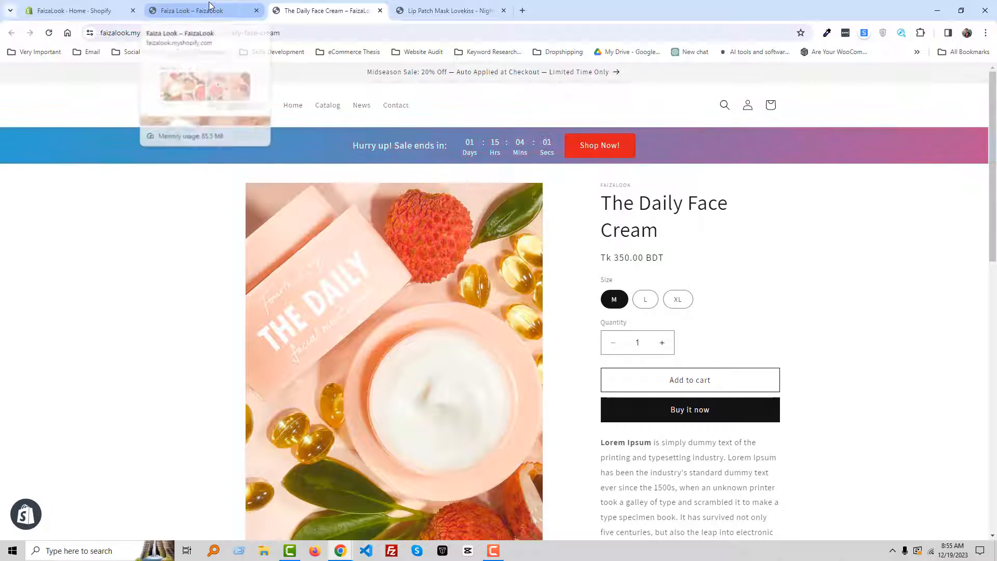
# From the admin's Online Store > Themes, customize the current Dawn - latest theme
pyautogui.click(73, 10)
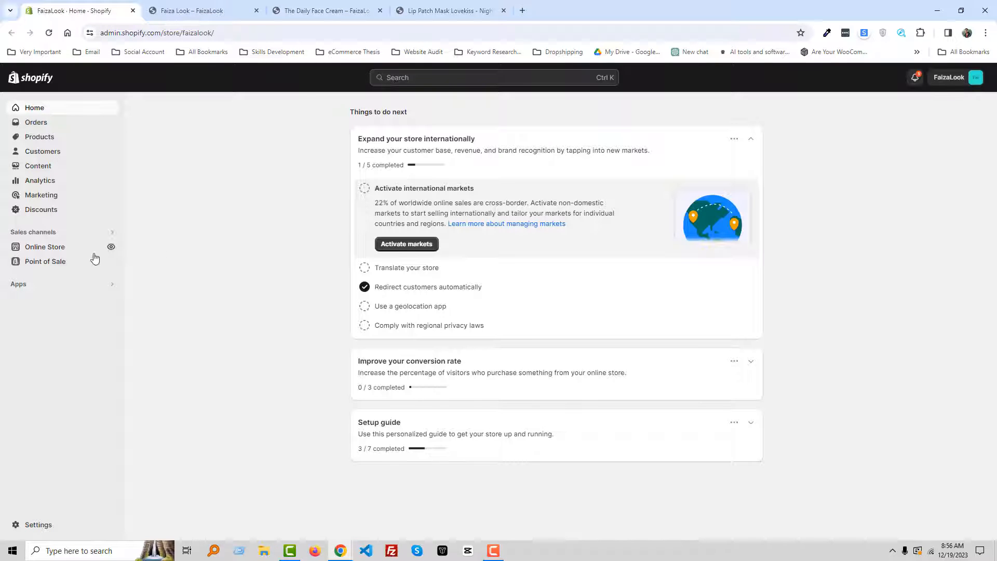
pyautogui.click(45, 247)
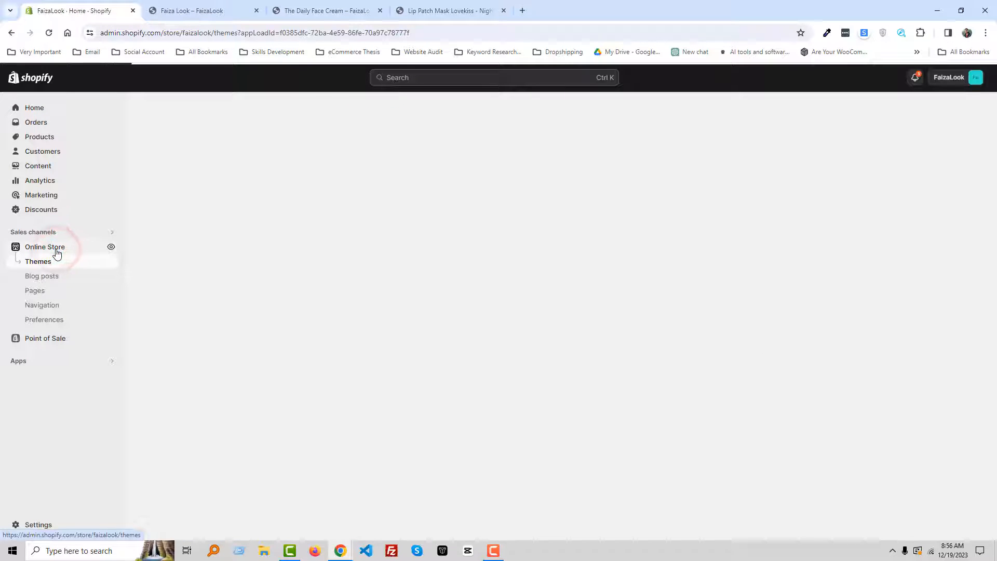
pyautogui.click(38, 261)
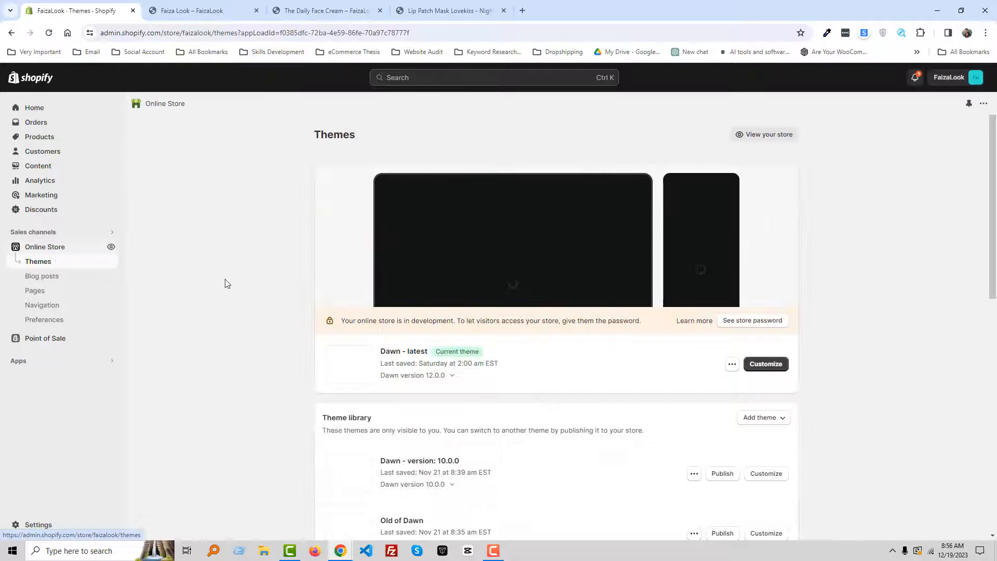
pyautogui.click(766, 364)
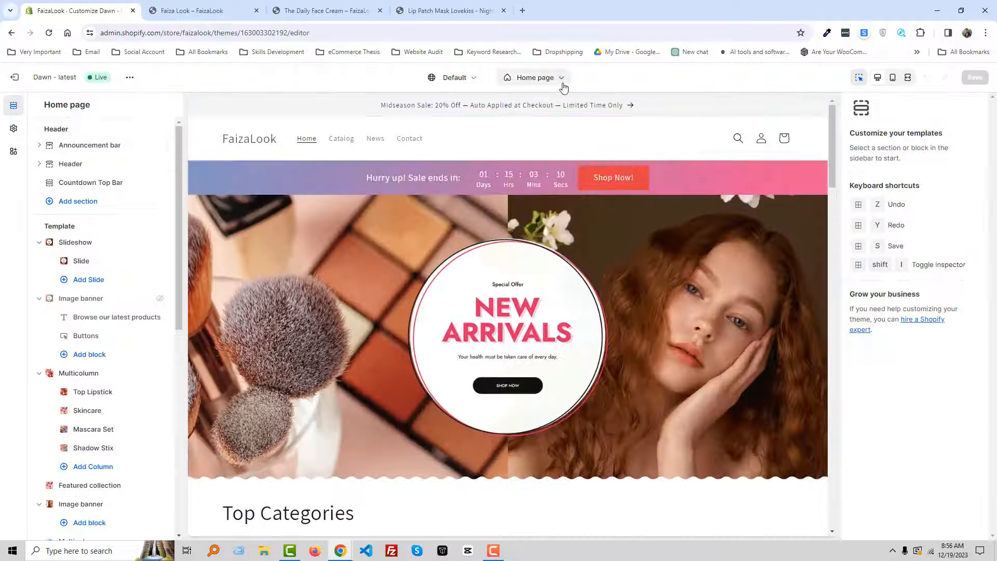
# Switch the editor's template dropdown from Home page to Products
pyautogui.click(561, 78)
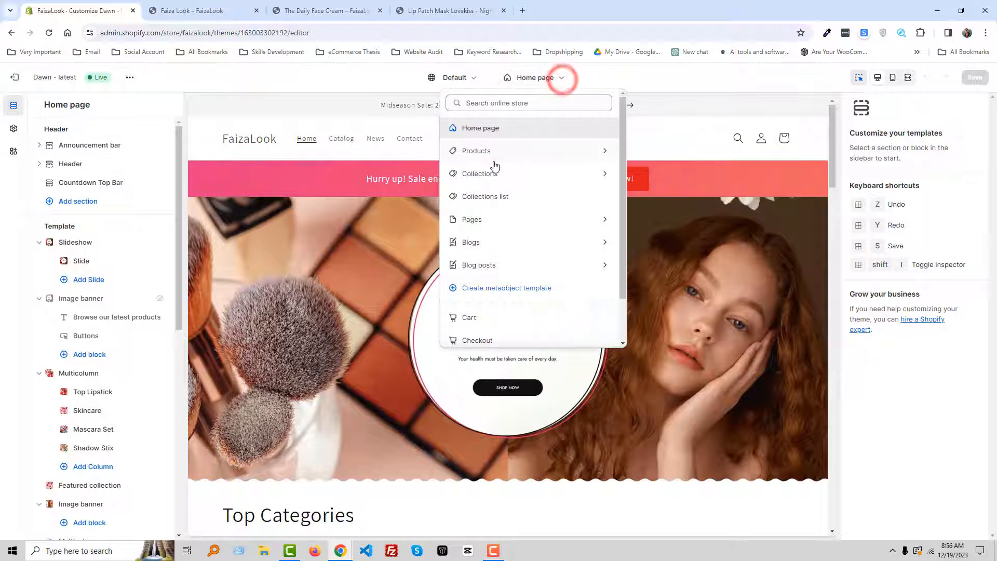
pyautogui.click(475, 150)
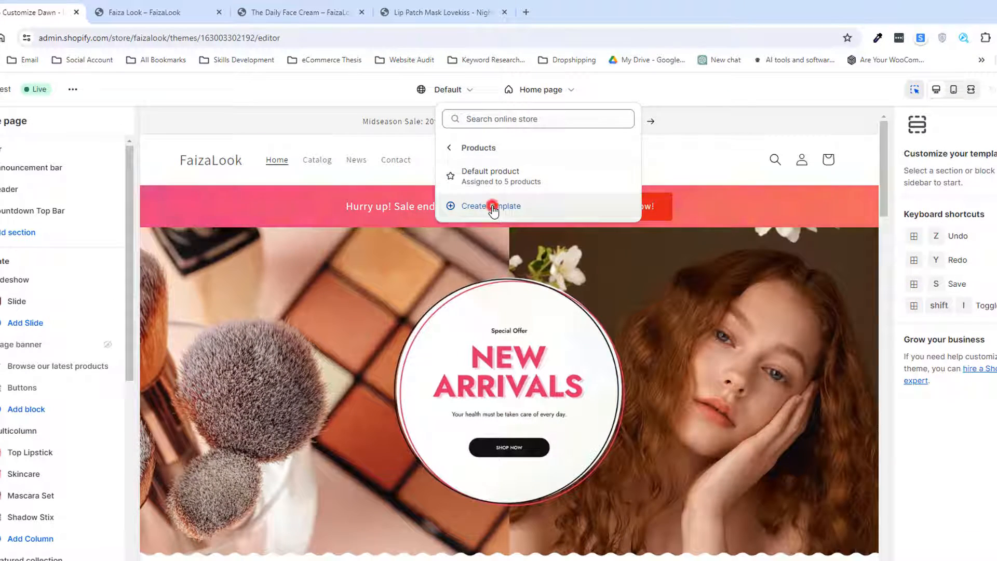
# Create a product template named 'Face Cream' based on Default product
pyautogui.click(490, 205)
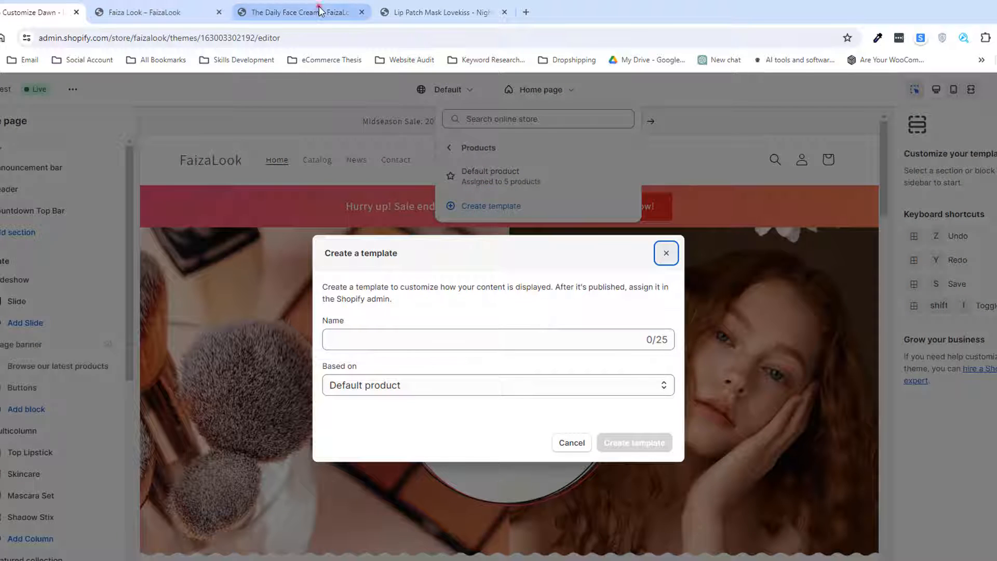
pyautogui.click(299, 12)
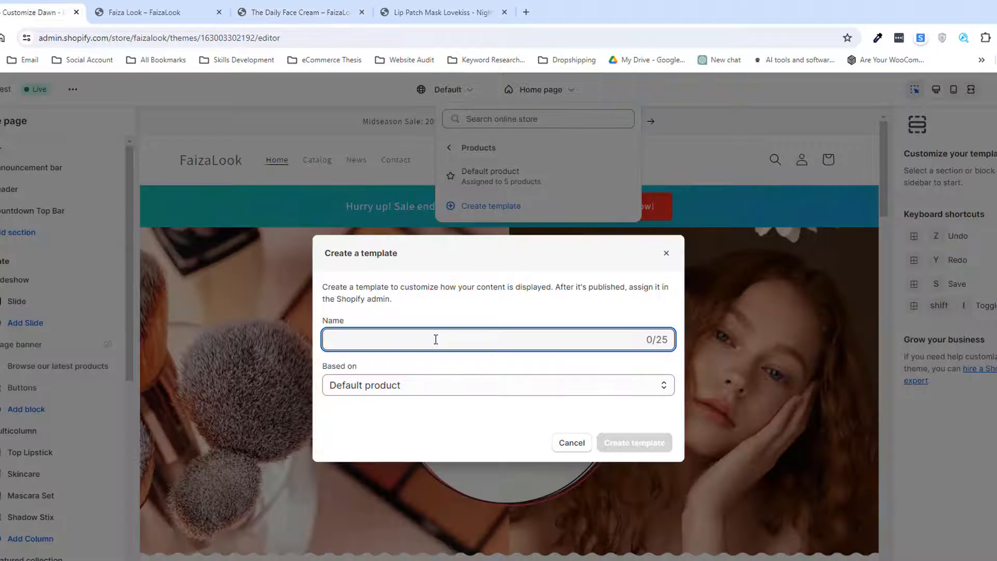
pyautogui.write('Face Cream')
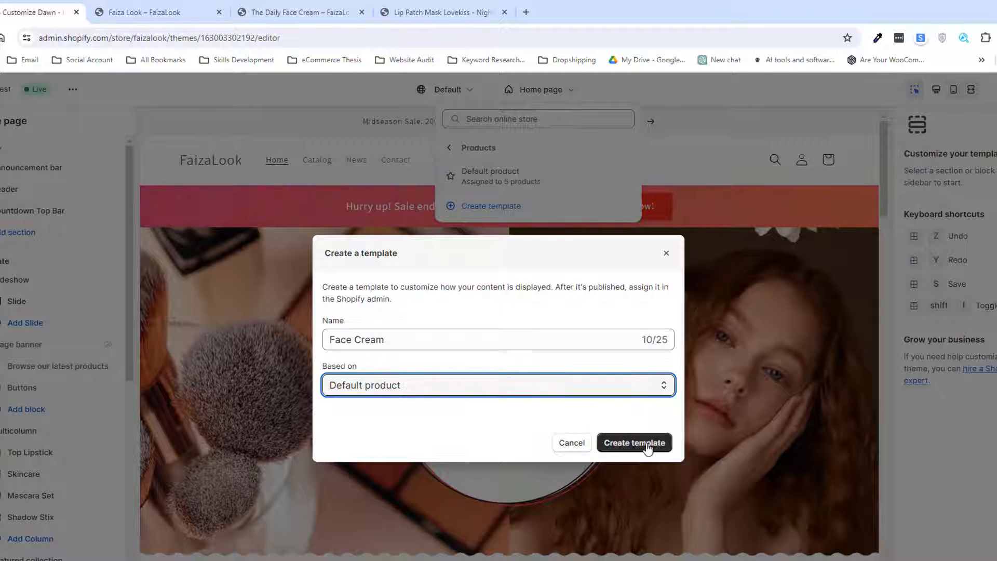
pyautogui.click(634, 443)
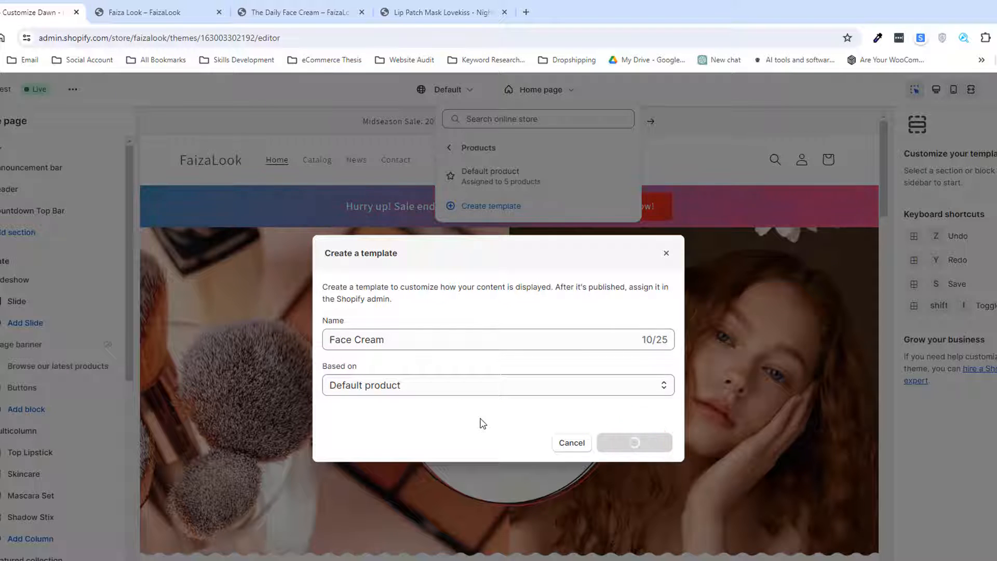
pyautogui.click(634, 443)
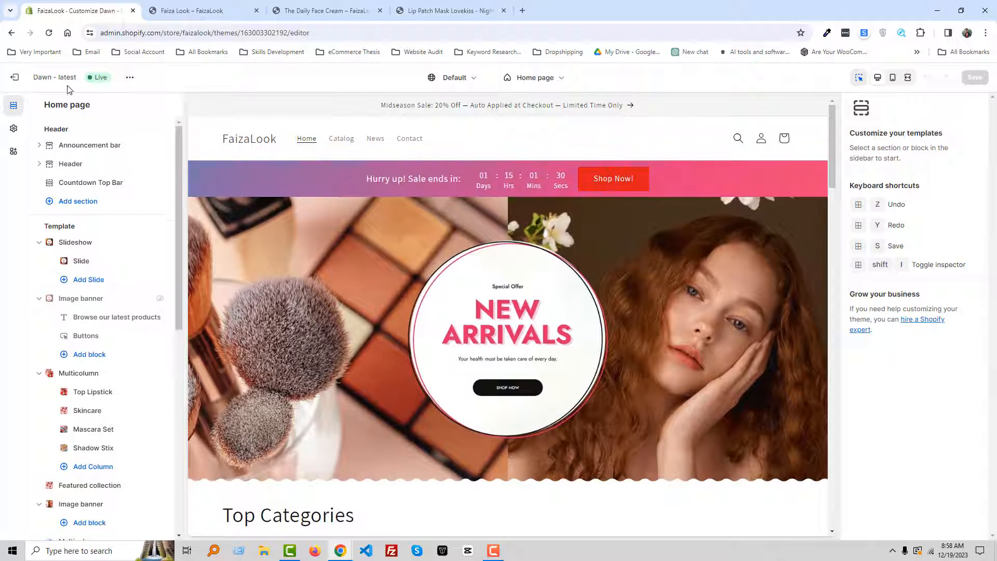
pyautogui.moveTo(14, 77)
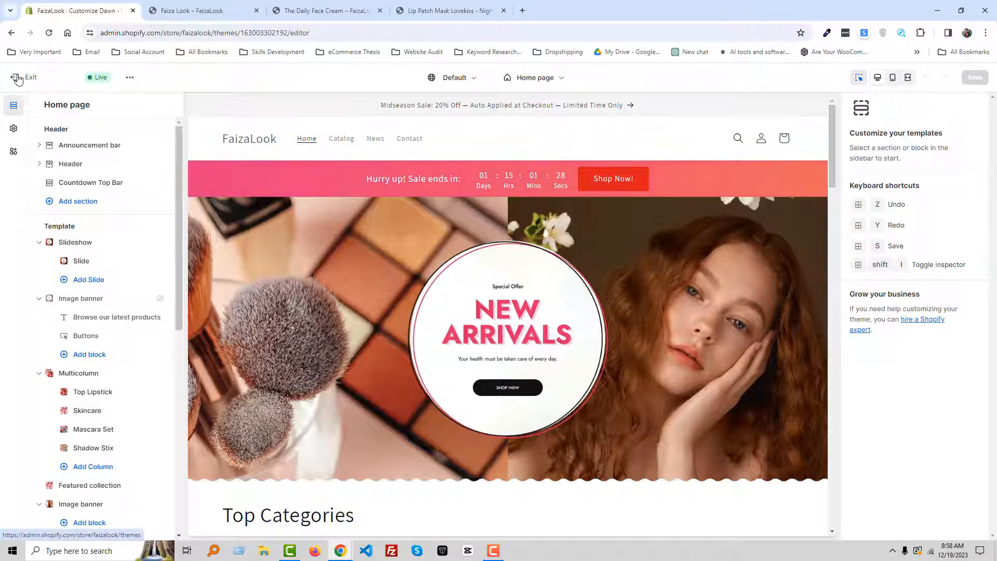
# Exit the theme editor and open The Daily Face Cream from the Products list
pyautogui.click(18, 77)
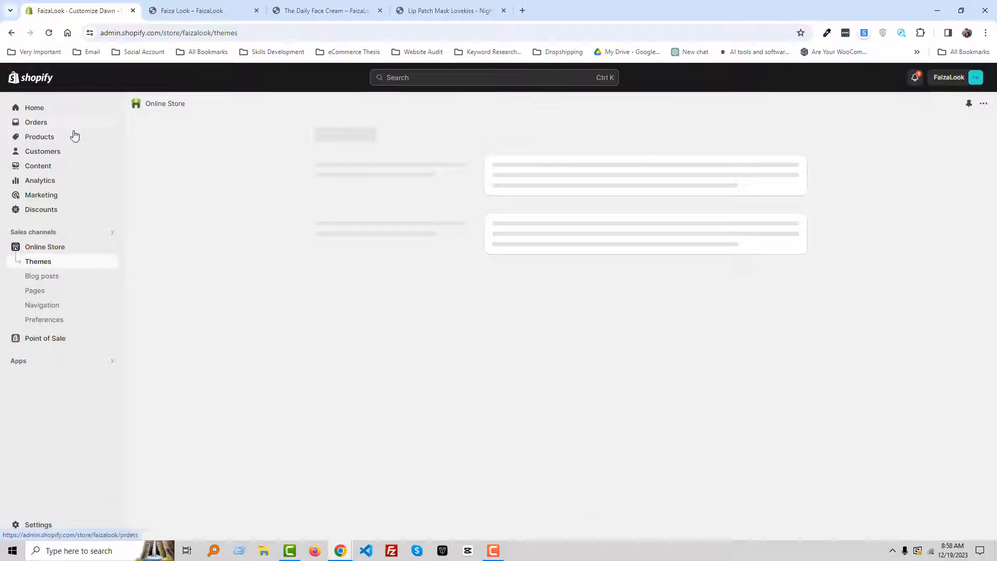
pyautogui.click(40, 137)
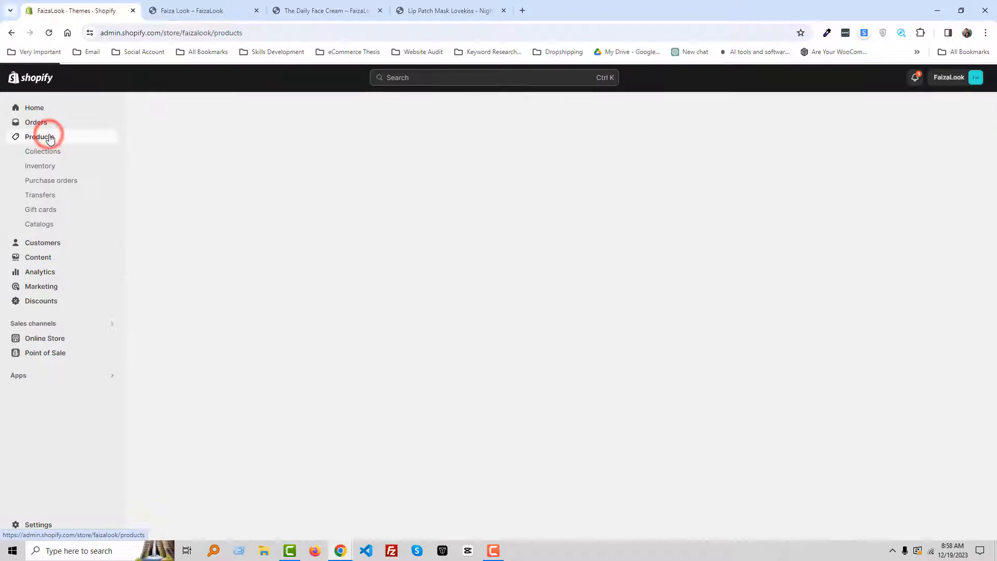
pyautogui.click(39, 136)
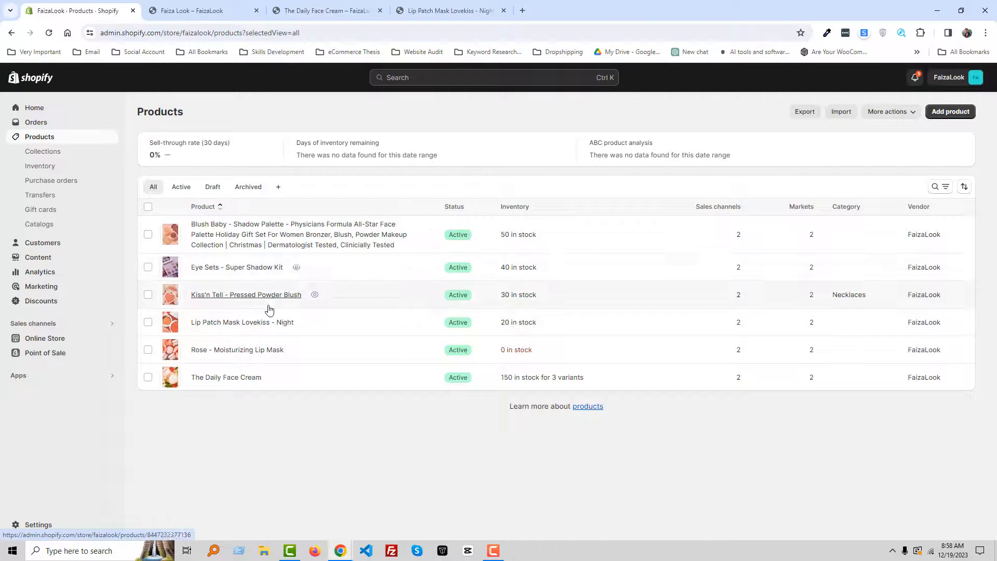
pyautogui.moveTo(240, 379)
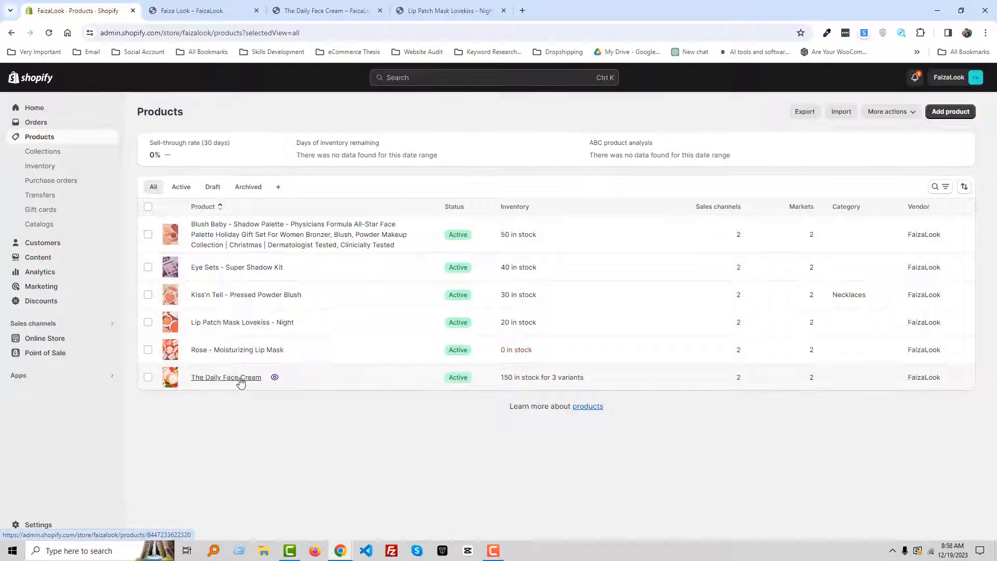
pyautogui.click(226, 377)
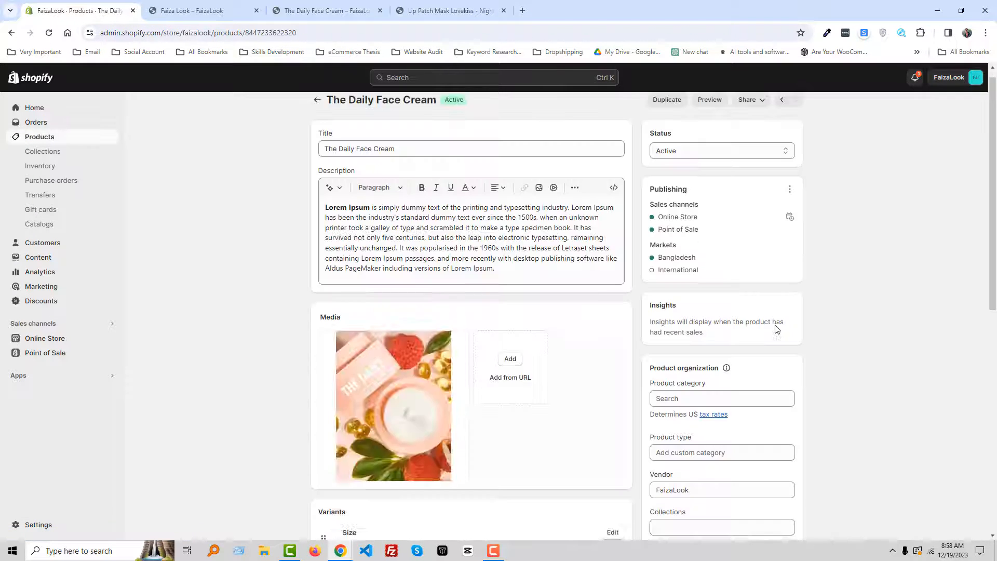
# Scroll The Daily Face Cream's admin page down and open its Theme template dropdown
pyautogui.scroll(-3)
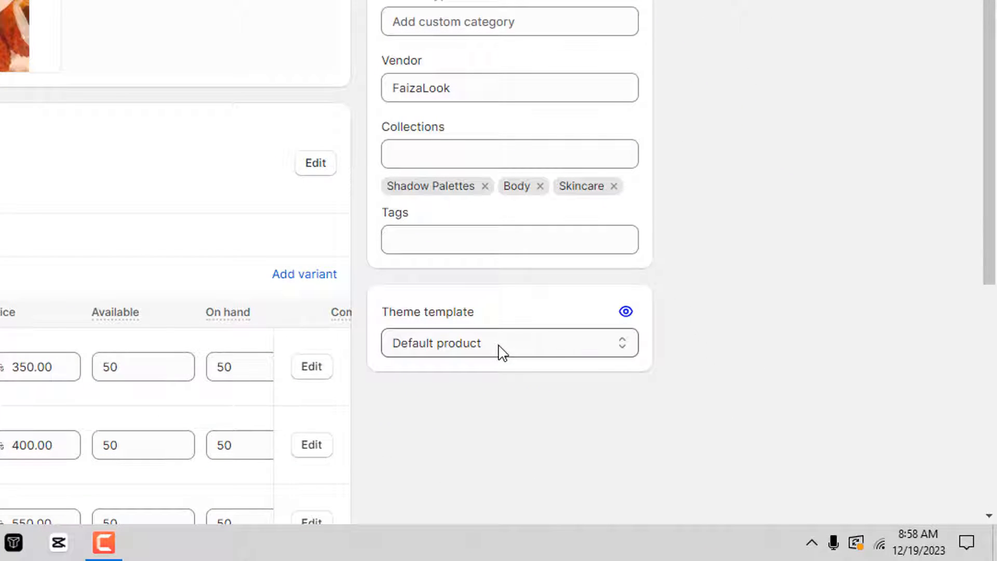
pyautogui.click(502, 343)
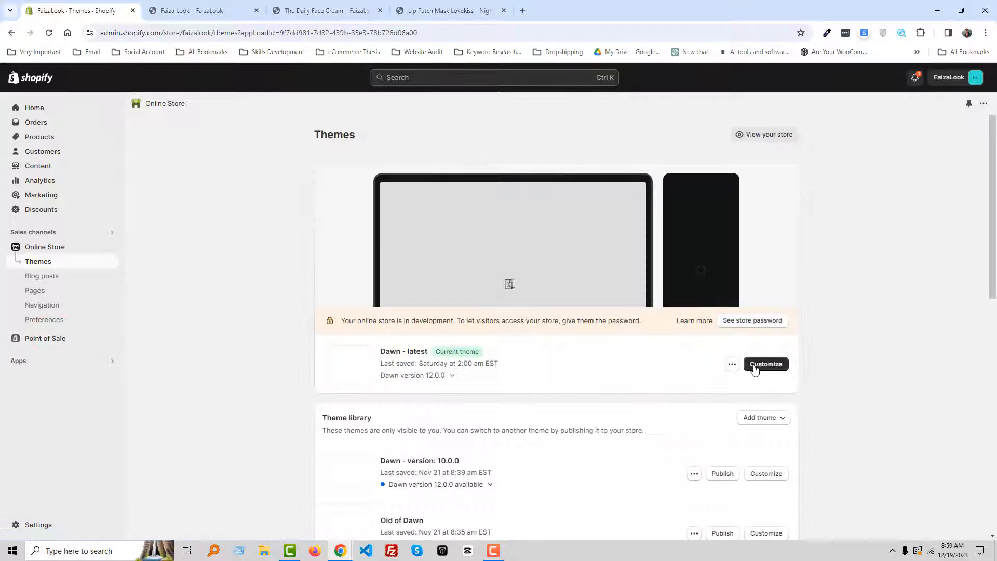
# Customize Dawn - latest and switch the editor to the face-cream product template
pyautogui.click(765, 364)
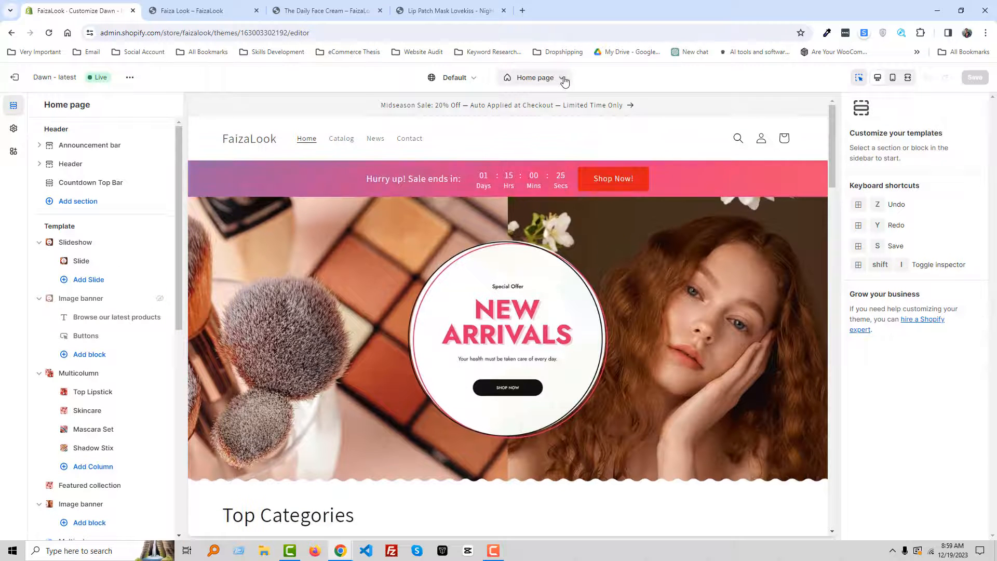
pyautogui.click(564, 78)
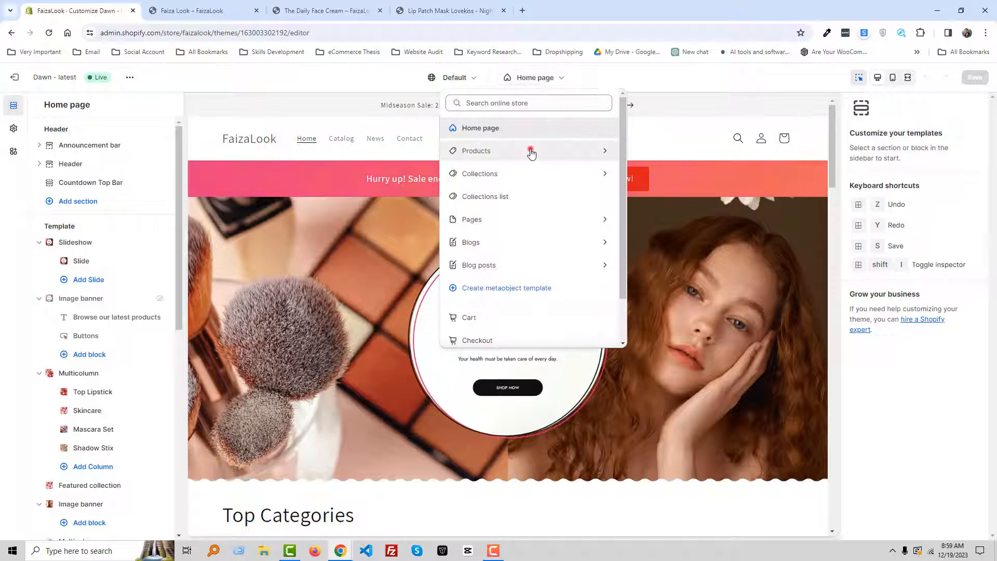
pyautogui.click(532, 150)
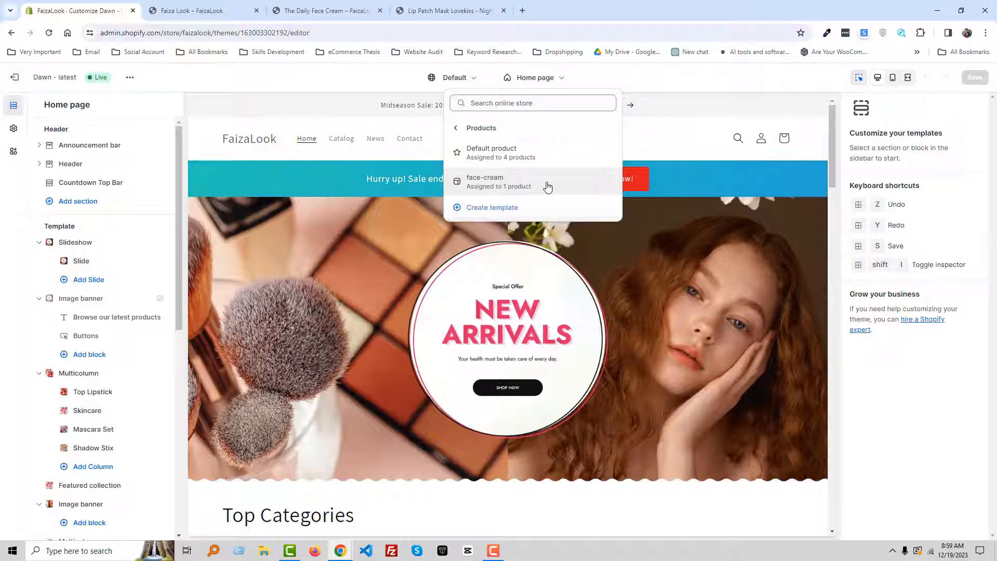
pyautogui.click(500, 181)
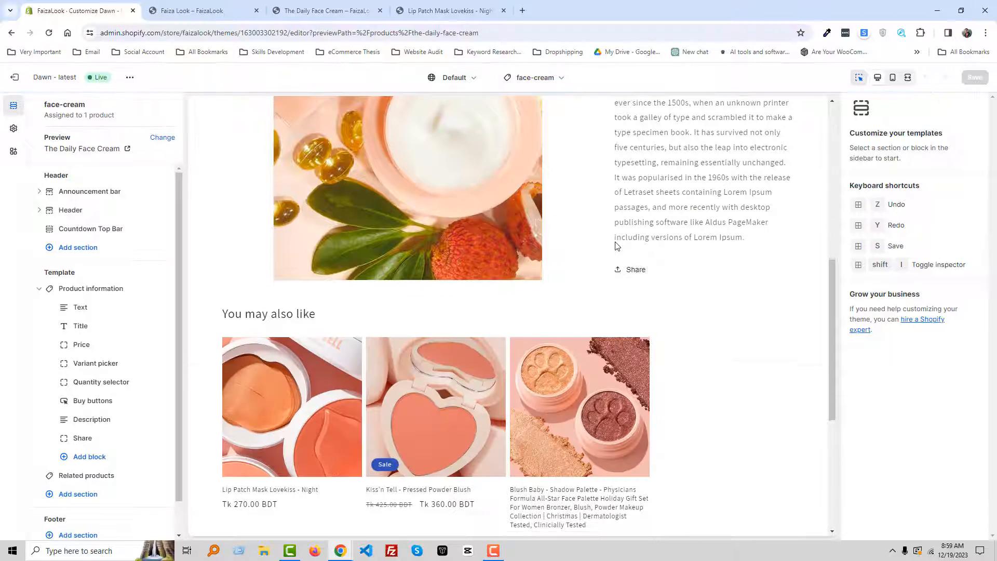
# Insert a Video section between Product information and Related products
pyautogui.scroll(-3)
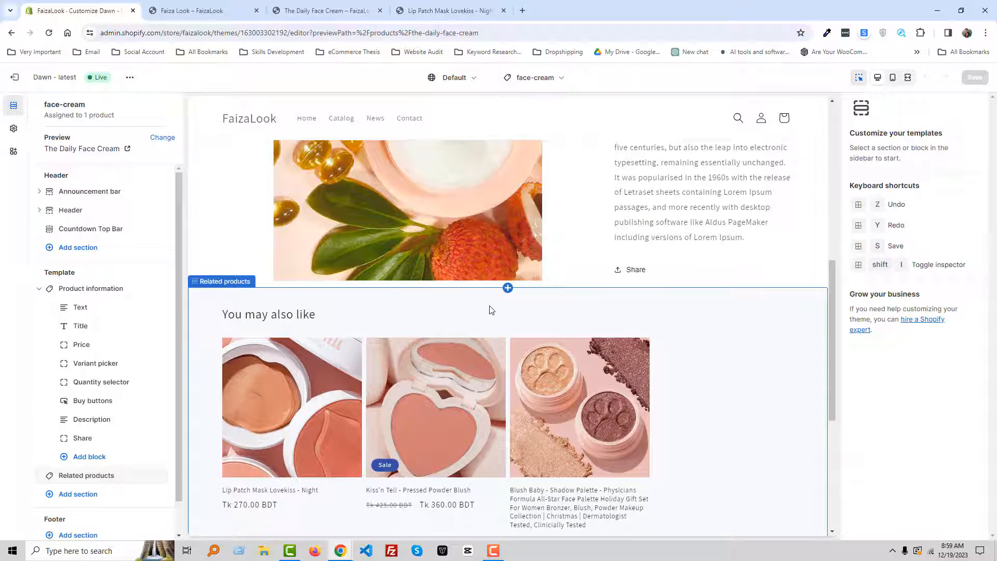
pyautogui.moveTo(507, 288)
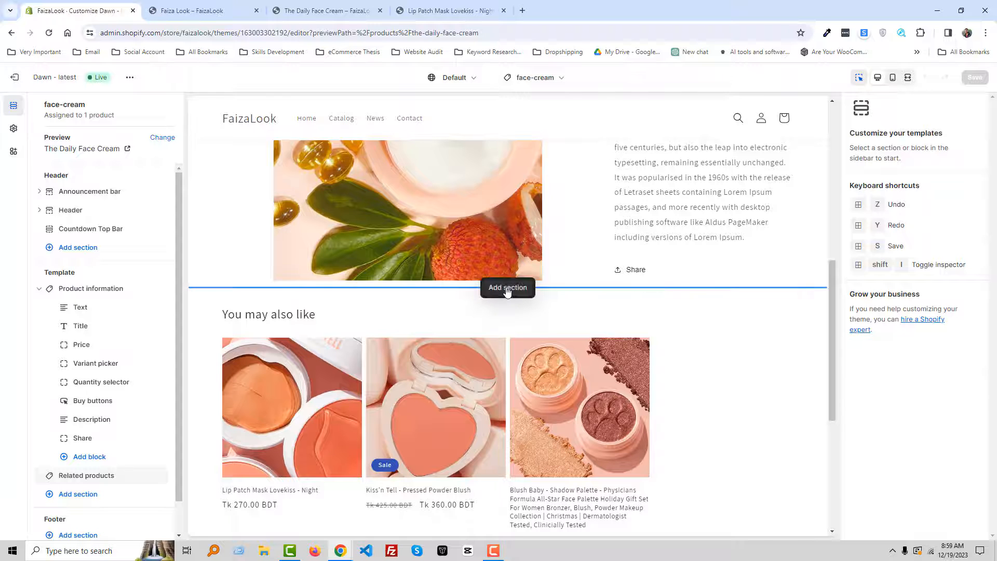
pyautogui.click(508, 290)
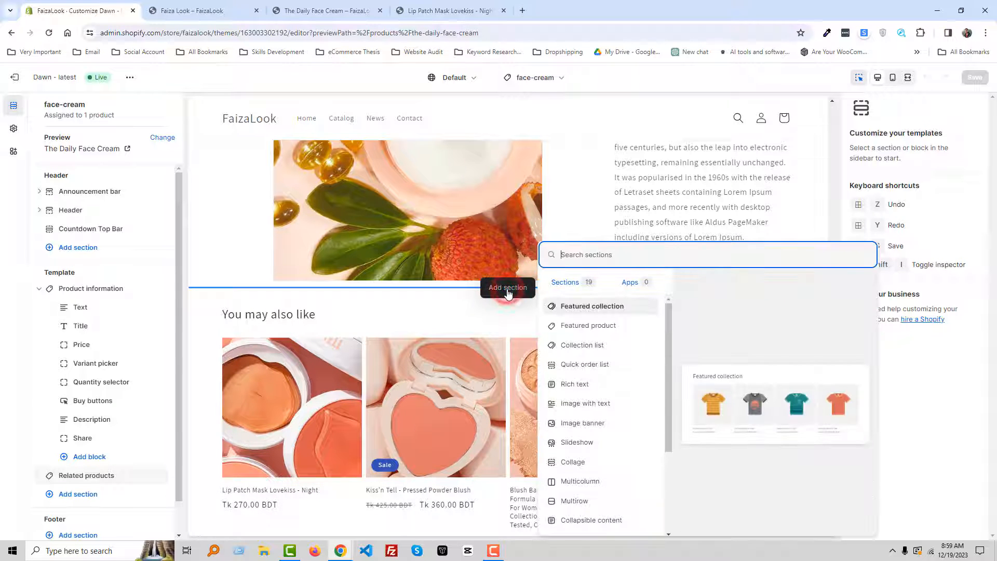
pyautogui.moveTo(581, 325)
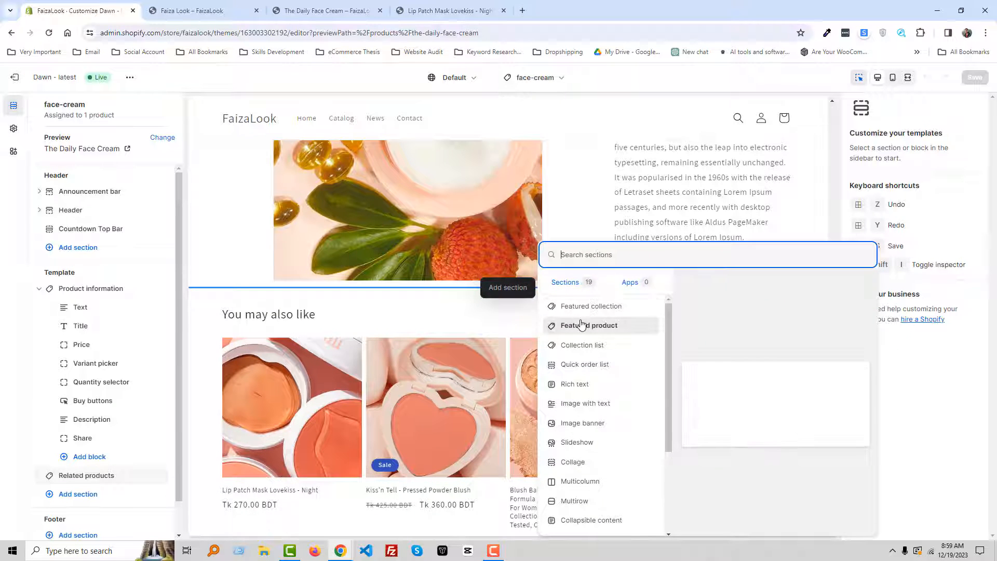
pyautogui.moveTo(588, 384)
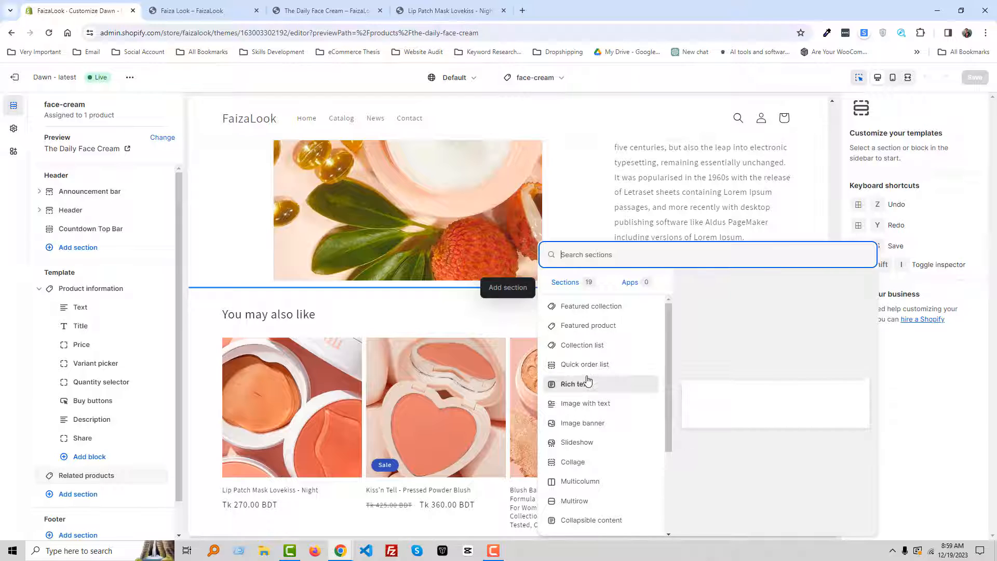
pyautogui.scroll(-3)
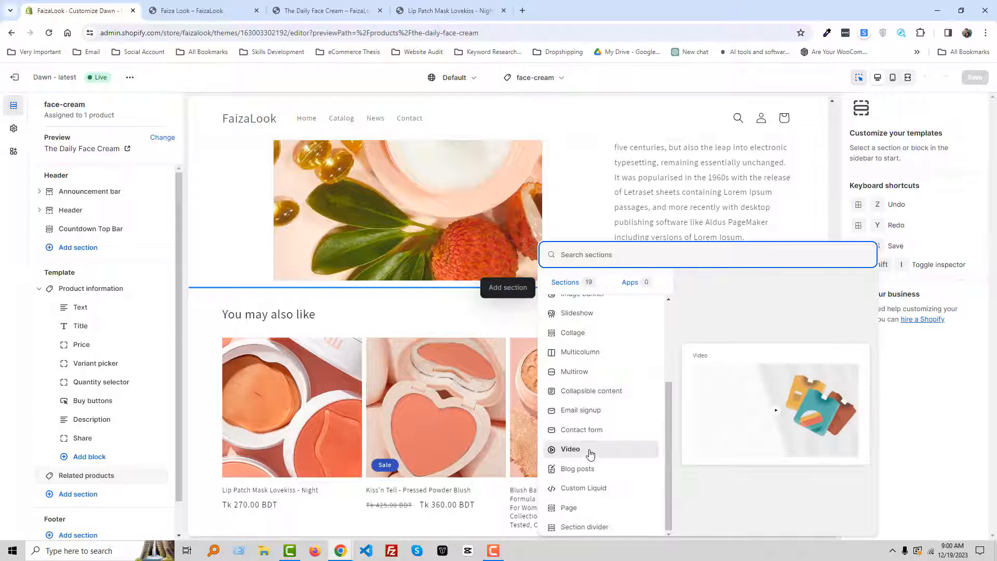
pyautogui.click(589, 453)
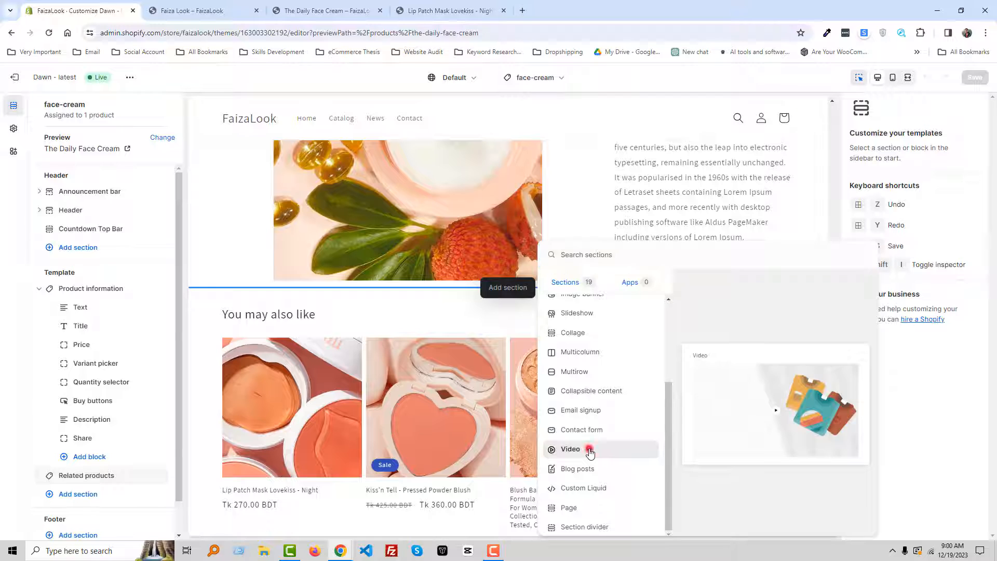
pyautogui.click(570, 450)
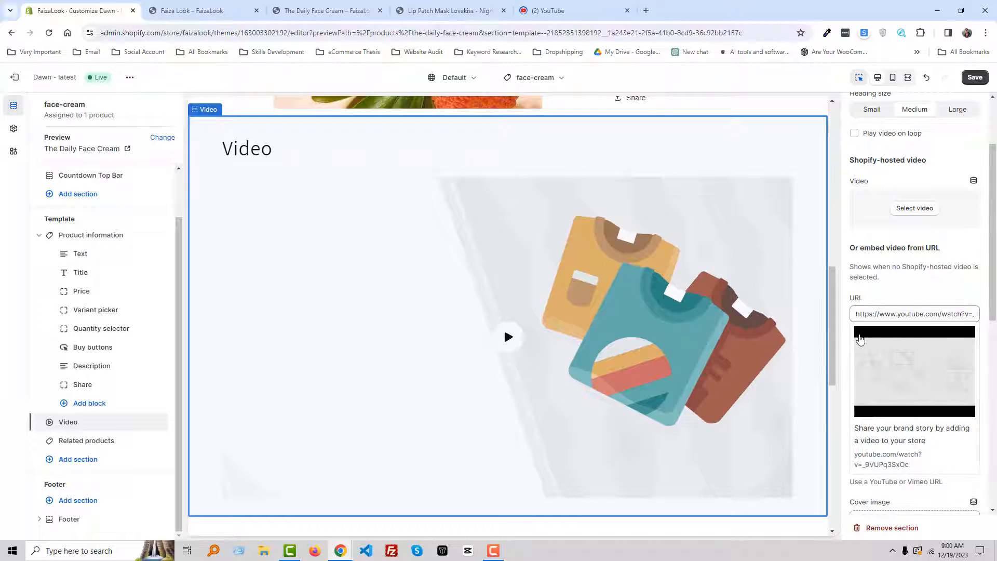
pyautogui.moveTo(521, 192)
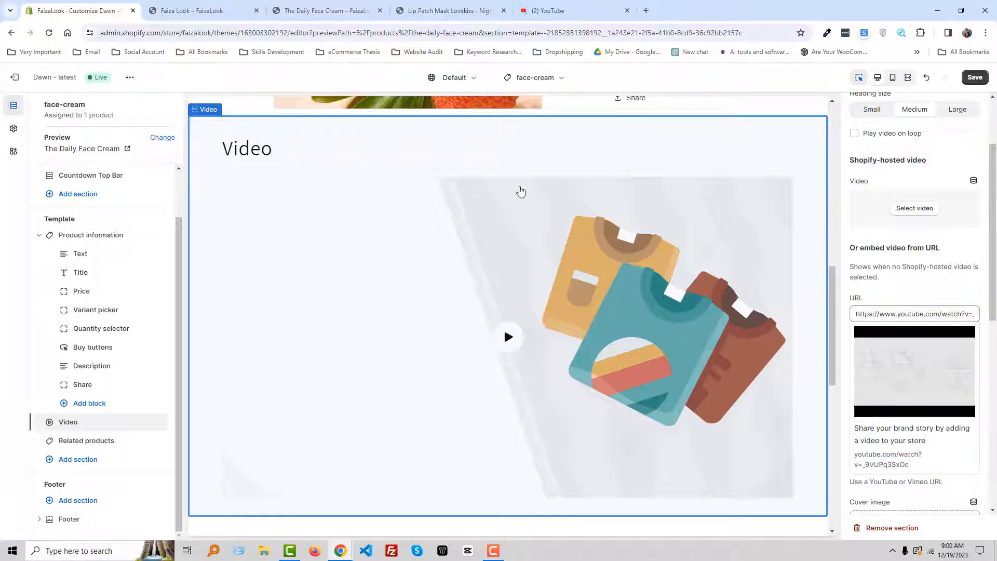
pyautogui.click(560, 10)
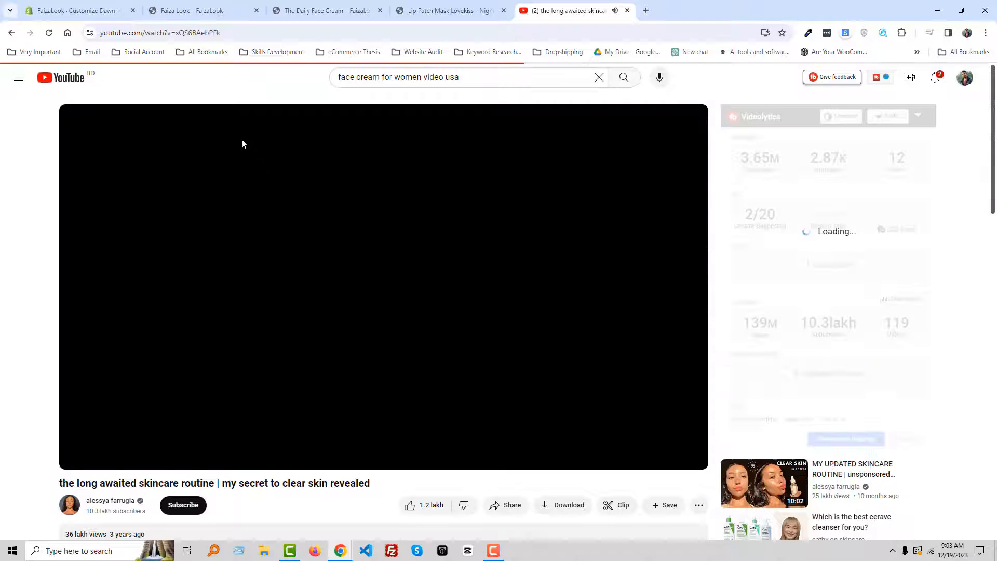
pyautogui.click(77, 10)
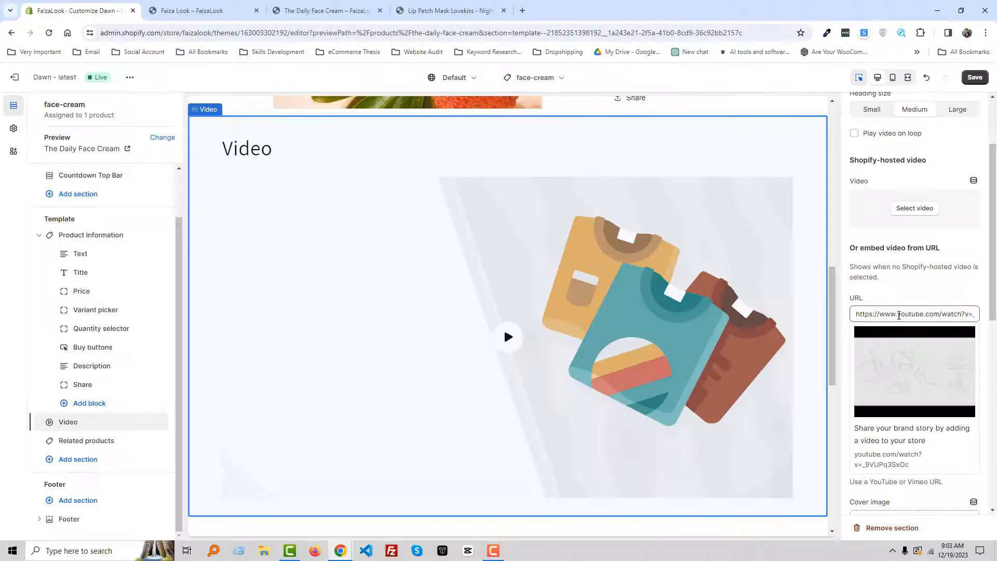
pyautogui.write('https://www.youtube.com/watch?v=sQS6BAebPFk')
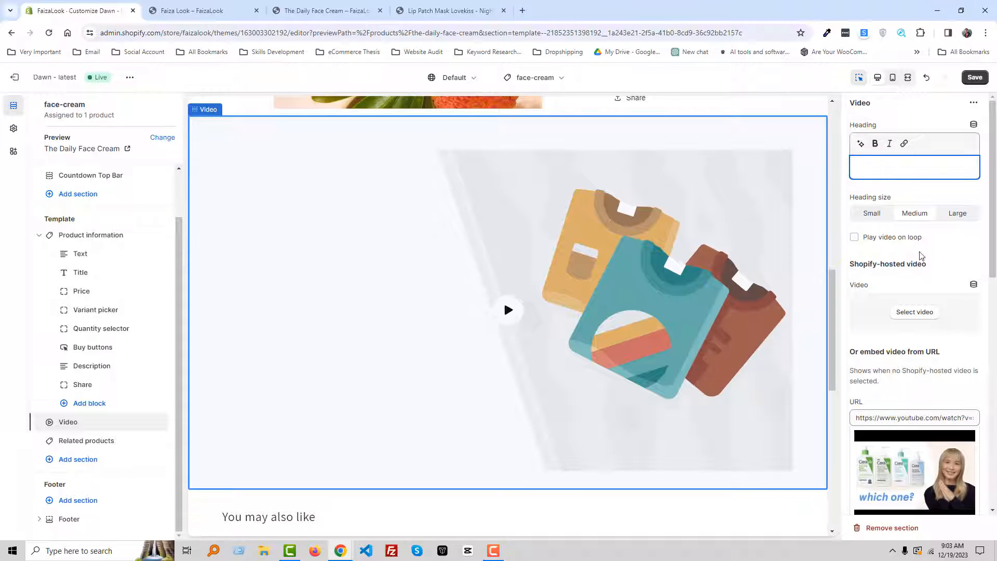
pyautogui.click(855, 238)
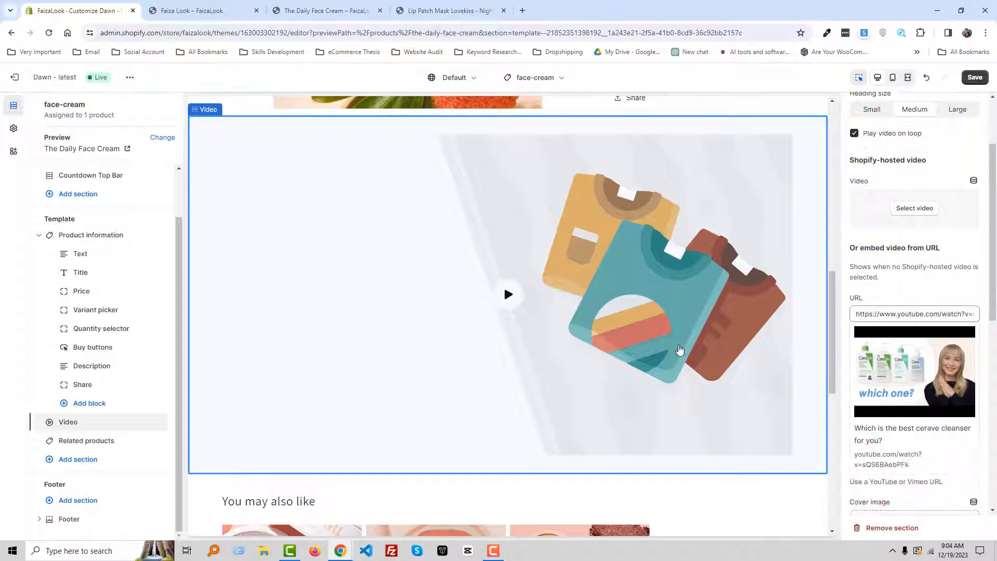
pyautogui.scroll(-3)
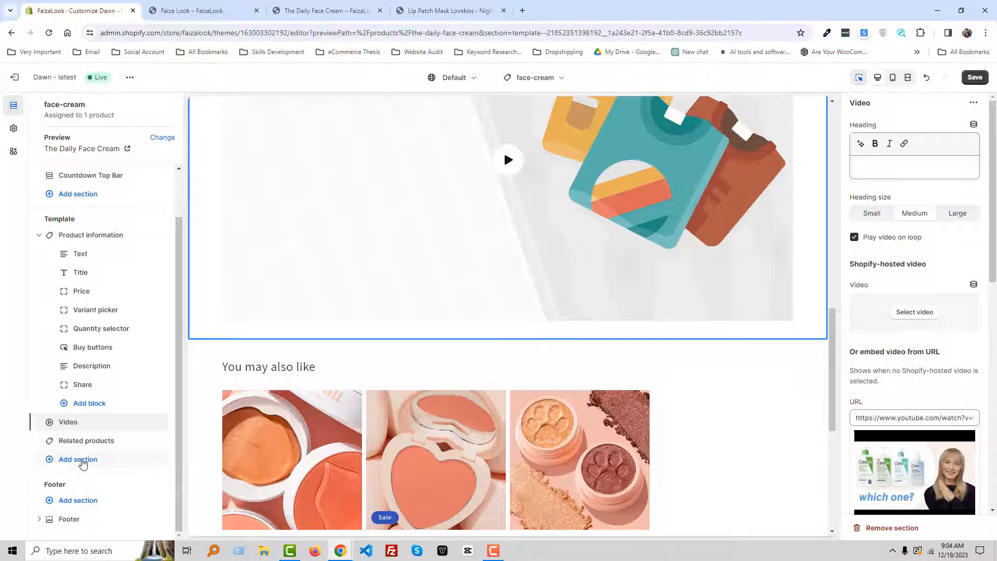
# Add a three-row Multirow section from the sections list after the Video section
pyautogui.click(77, 460)
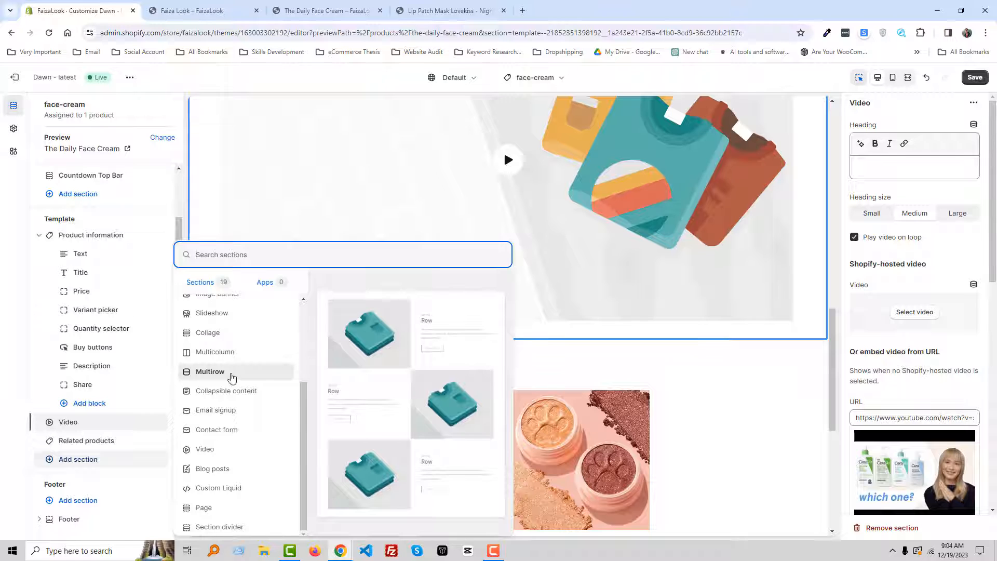
pyautogui.click(210, 372)
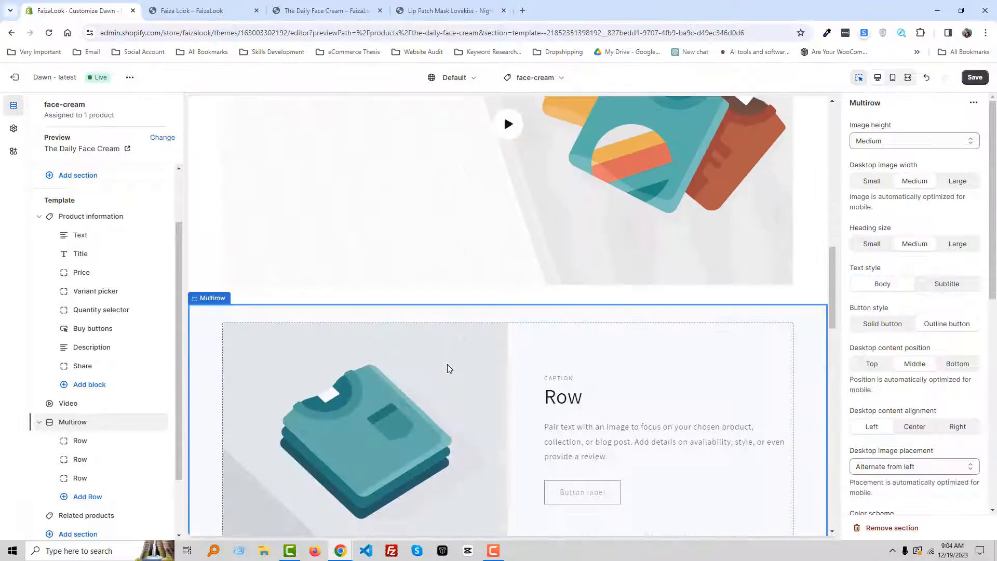
pyautogui.scroll(-3)
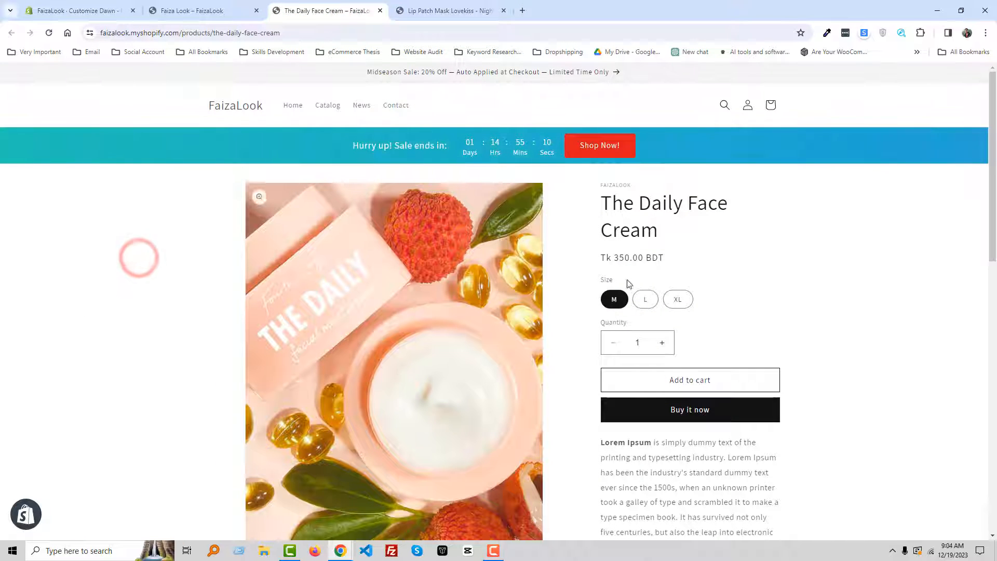
# Scroll The Daily Face Cream storefront page to confirm the Video and Multirow sections appear above related products
pyautogui.click(451, 10)
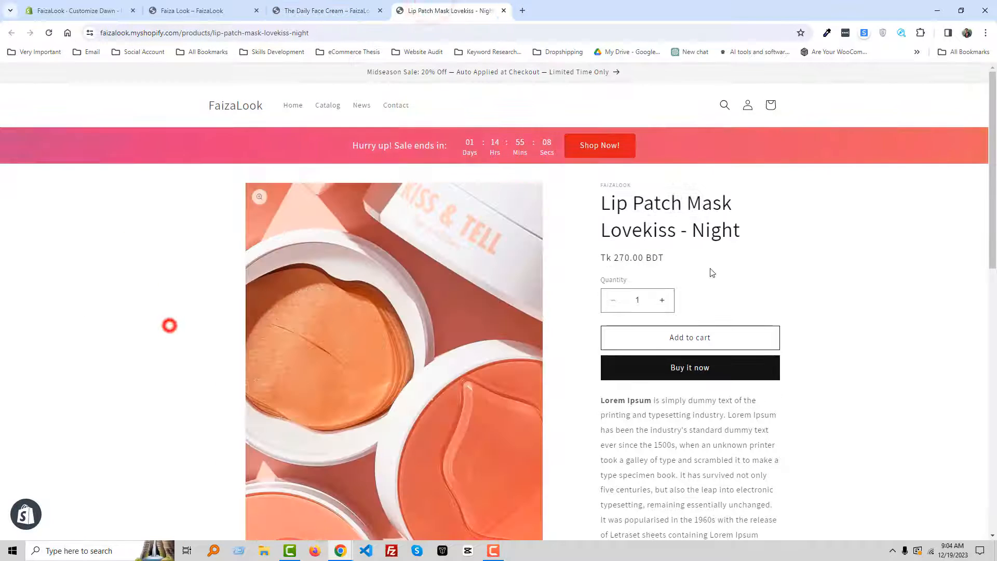
pyautogui.click(324, 10)
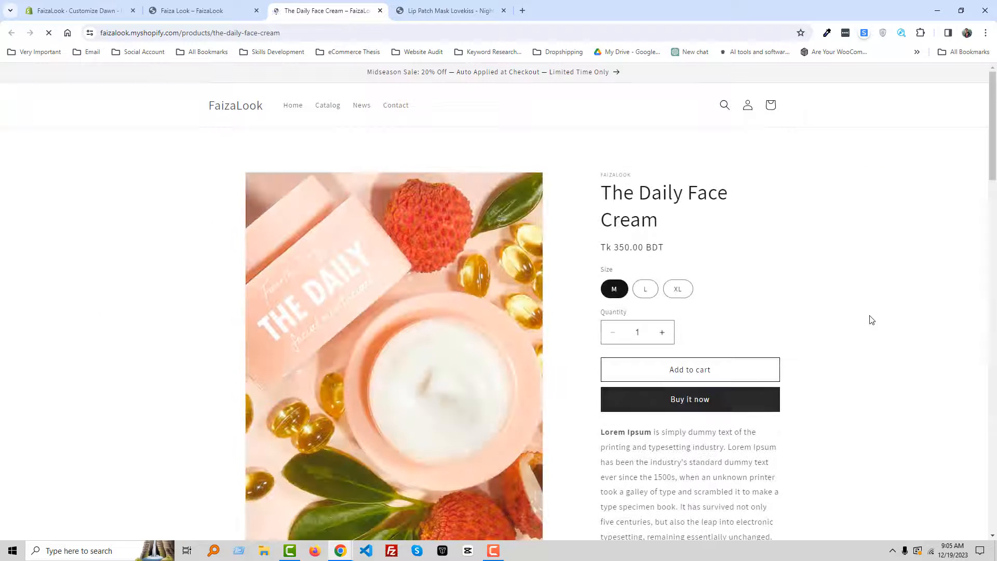
pyautogui.scroll(-3)
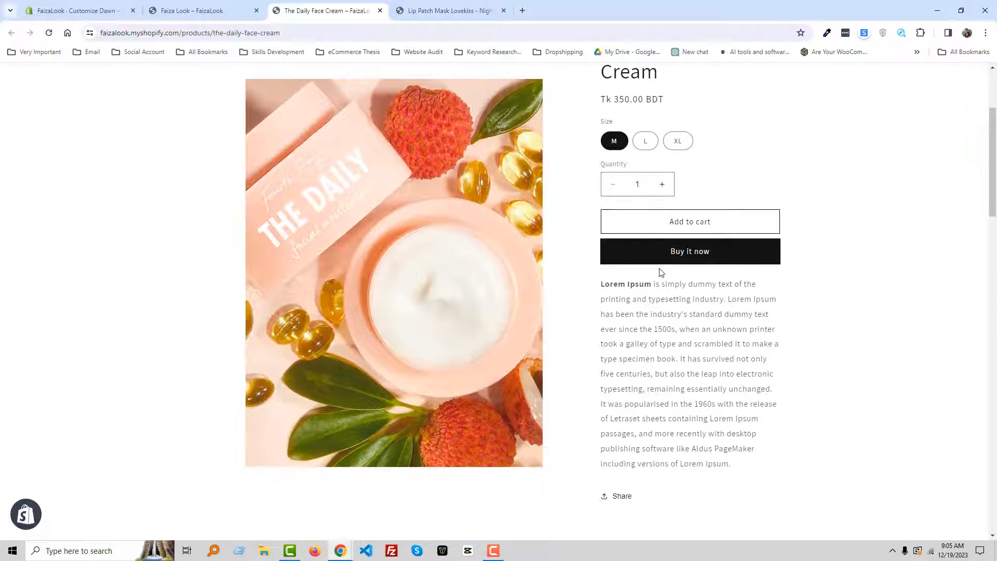
pyautogui.scroll(-3)
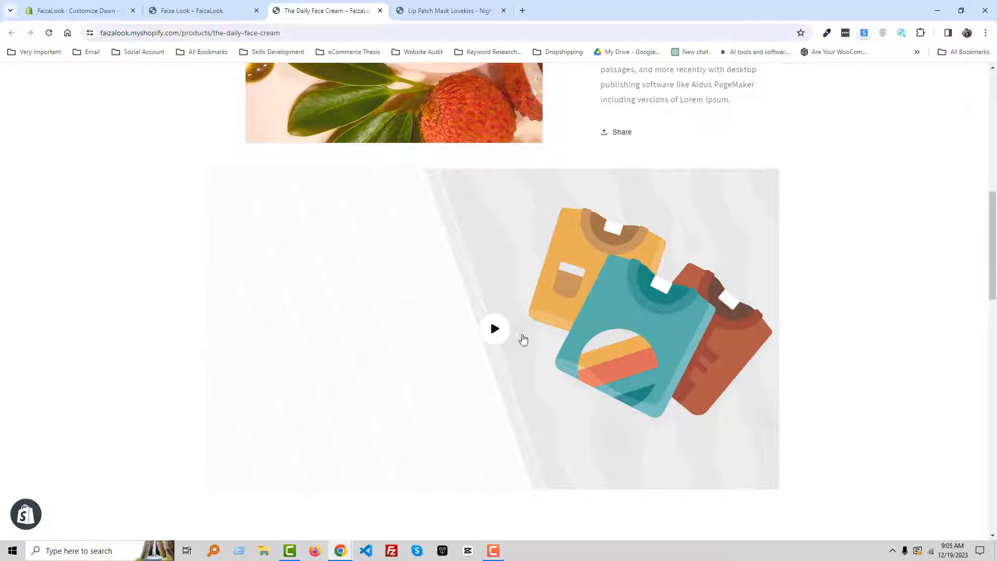
pyautogui.scroll(-3)
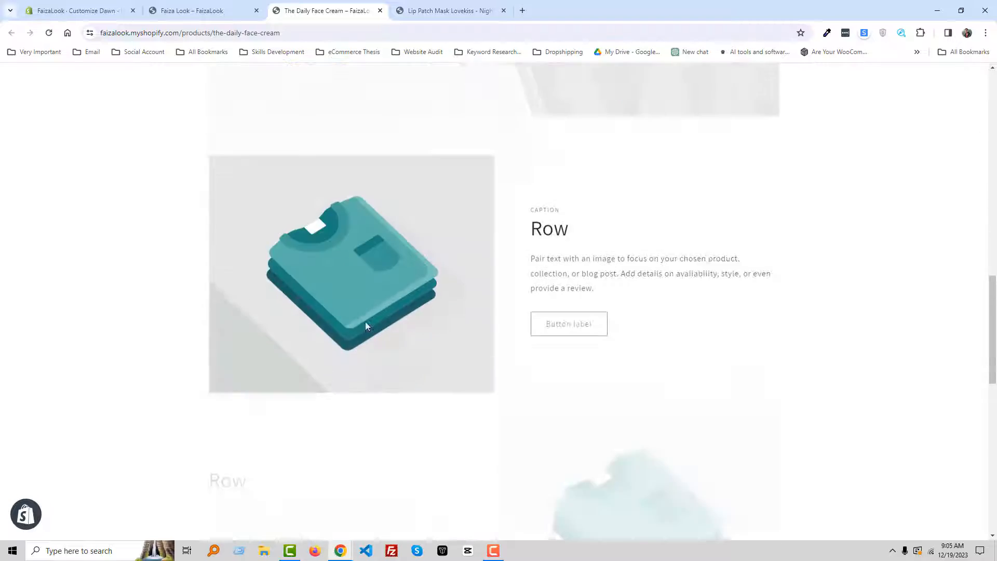
pyautogui.scroll(-3)
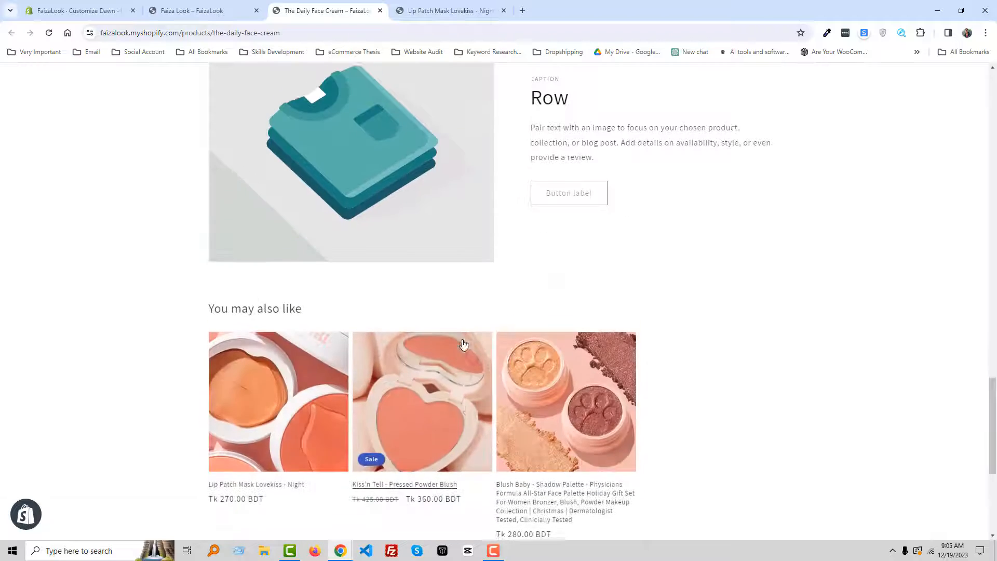
pyautogui.scroll(3)
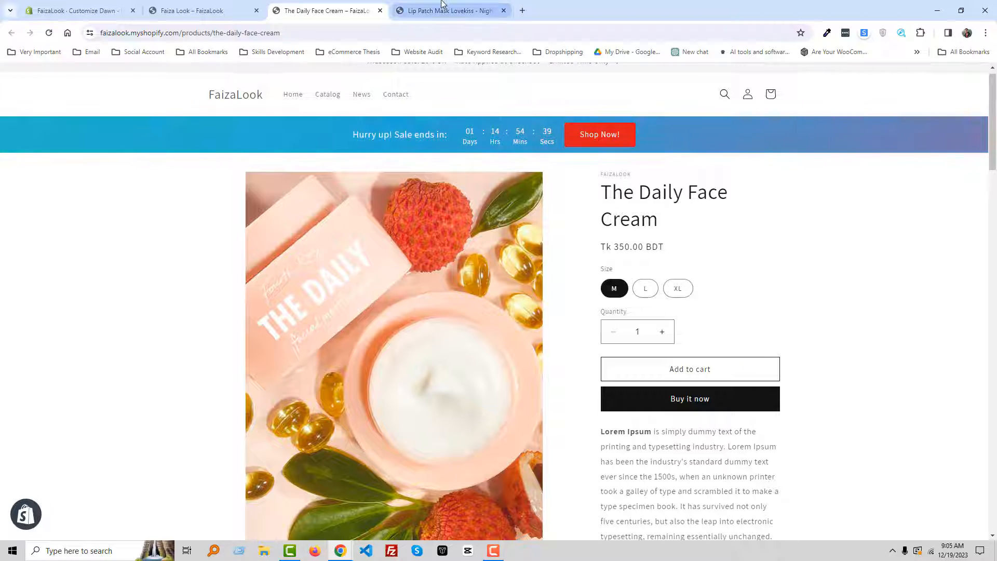
pyautogui.scroll(-3)
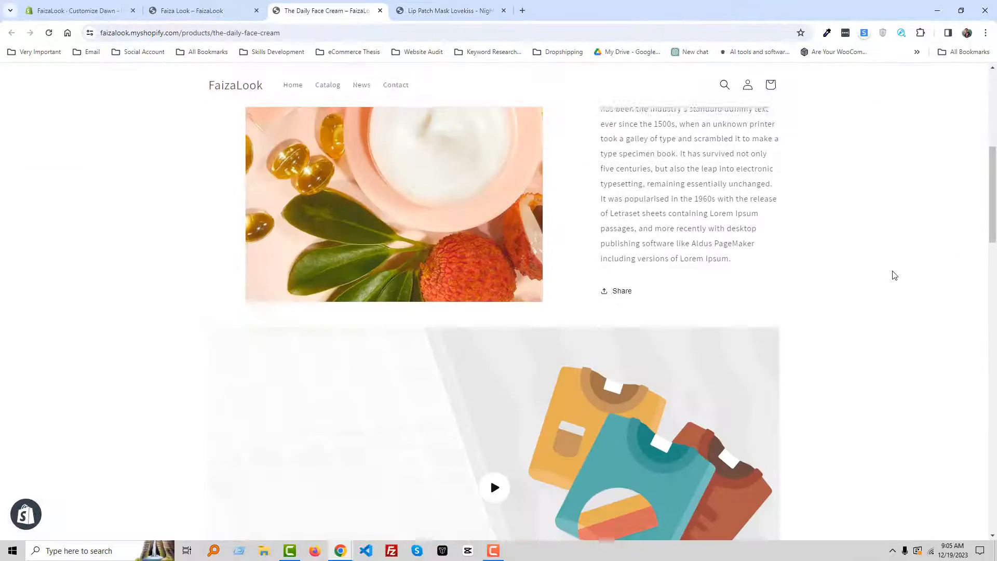
pyautogui.scroll(3)
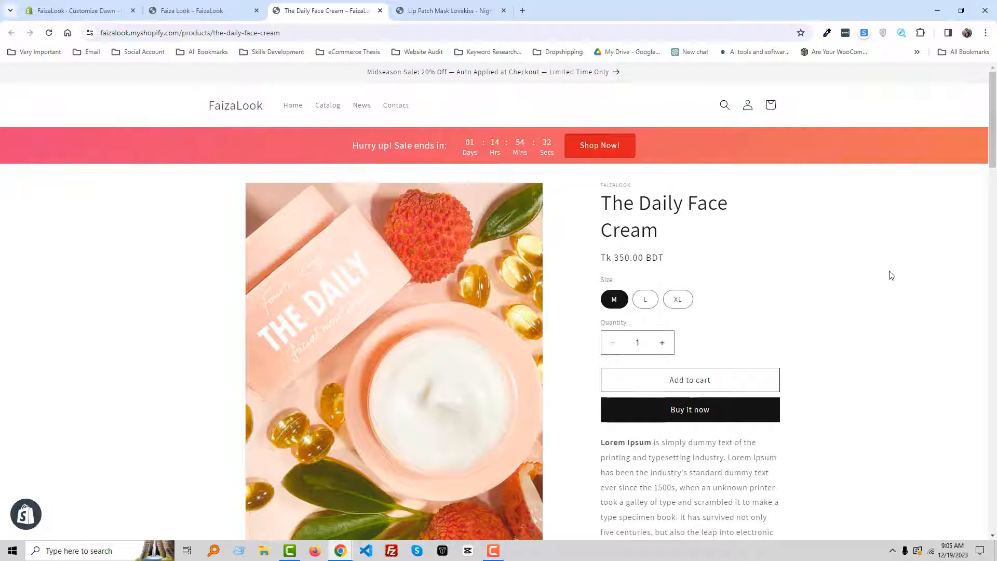